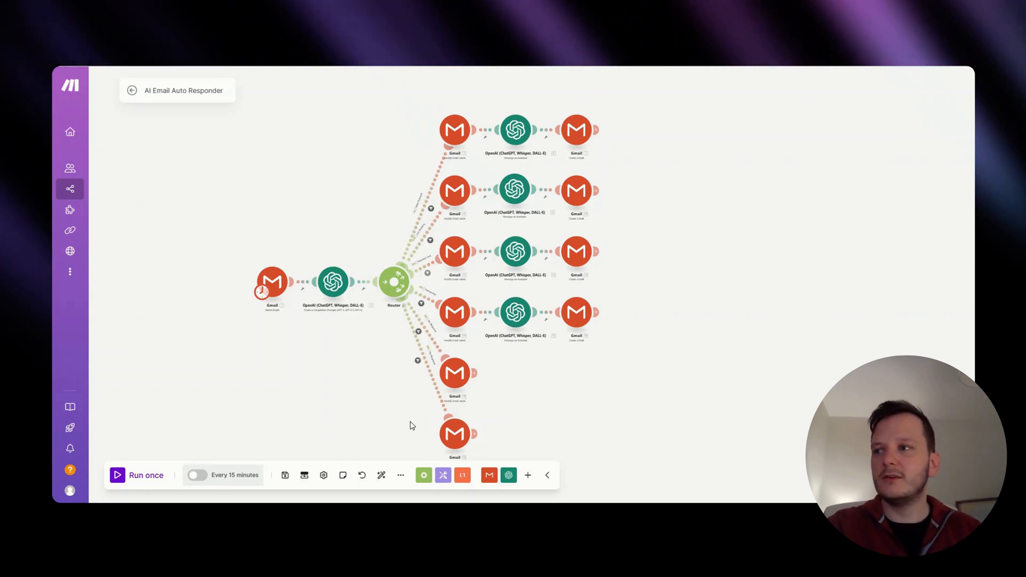
Step: Open the No Response route's filter matching the Miscellaneous category
{"action": "left_click", "coordinate": [400, 475]}
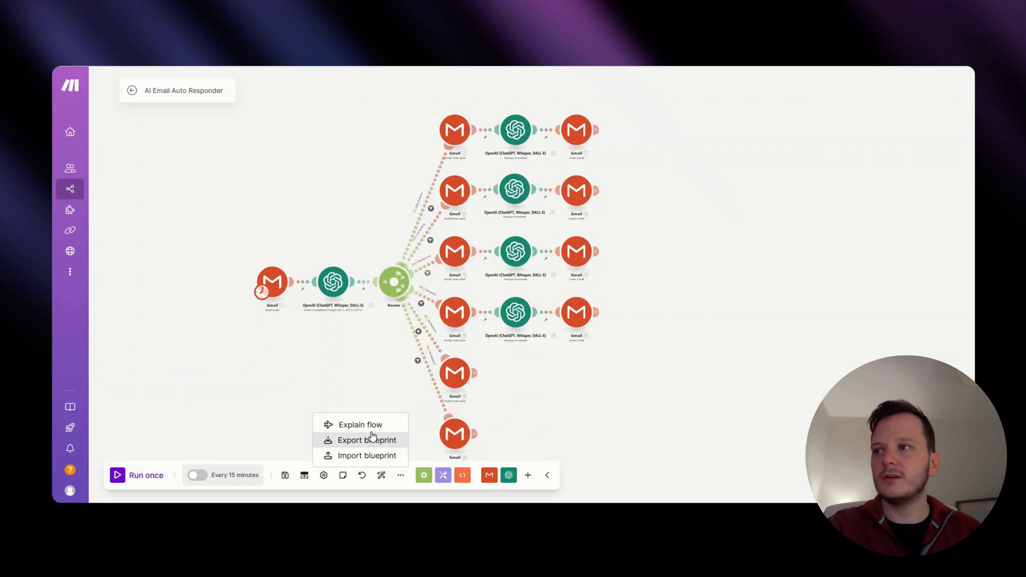
{"action": "left_click", "coordinate": [187, 373]}
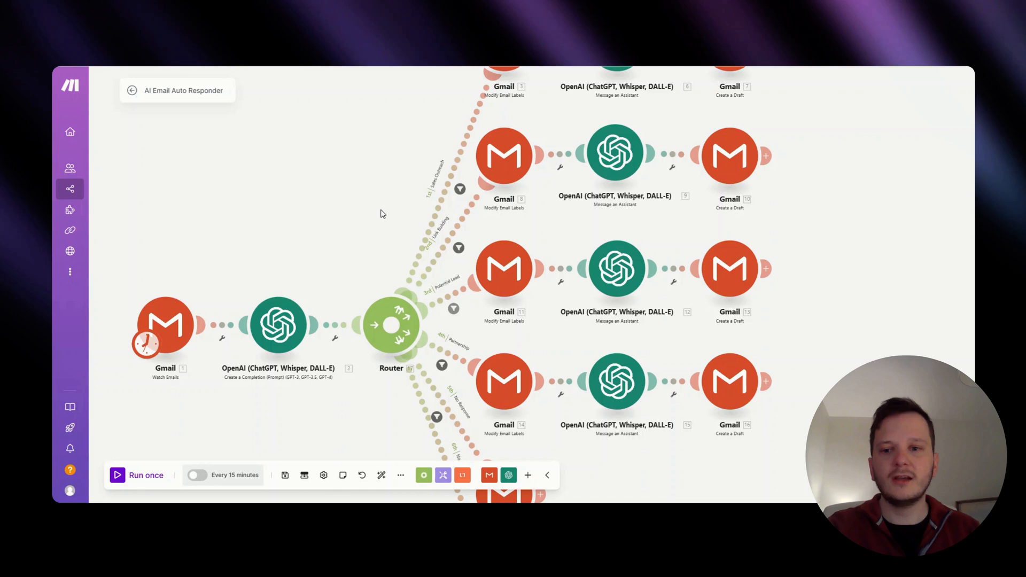
{"action": "mouse_move", "coordinate": [399, 180]}
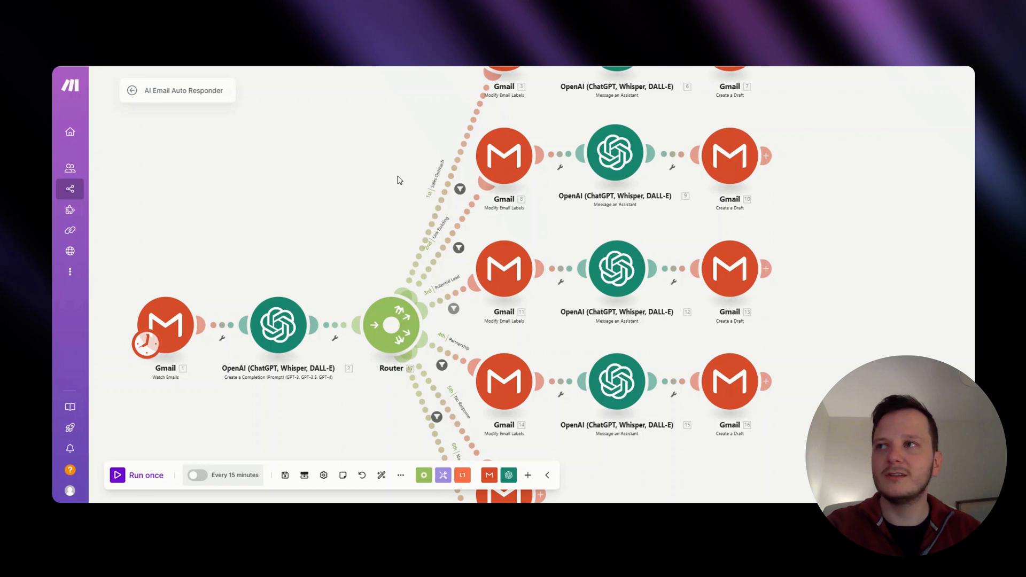
{"action": "mouse_move", "coordinate": [372, 222]}
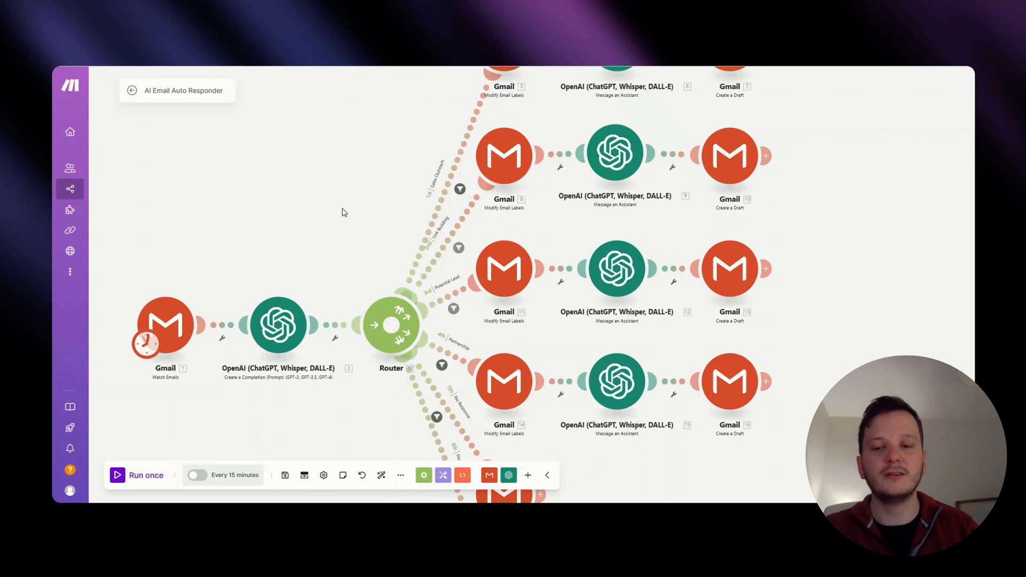
{"action": "mouse_move", "coordinate": [476, 283]}
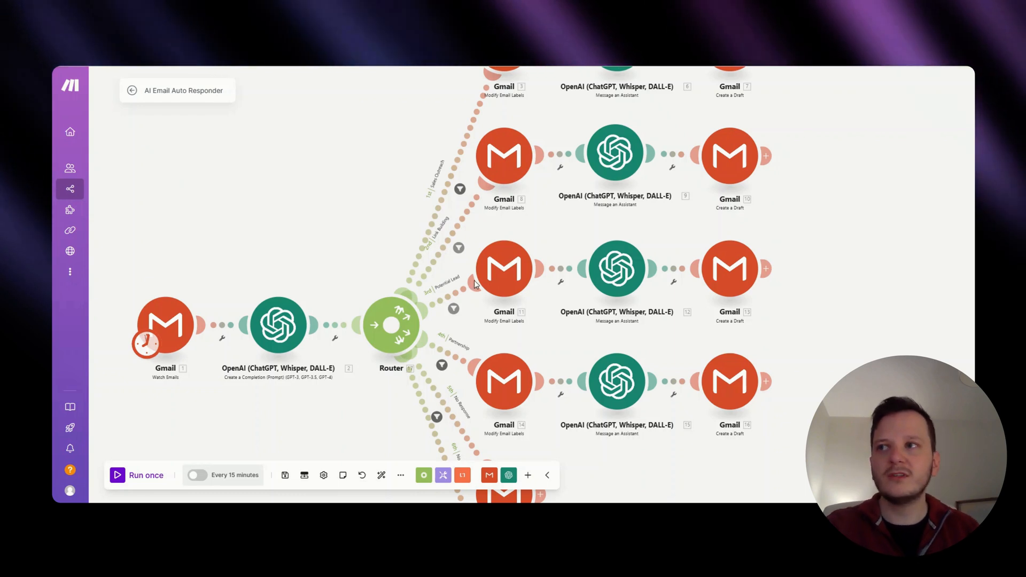
{"action": "mouse_move", "coordinate": [461, 292]}
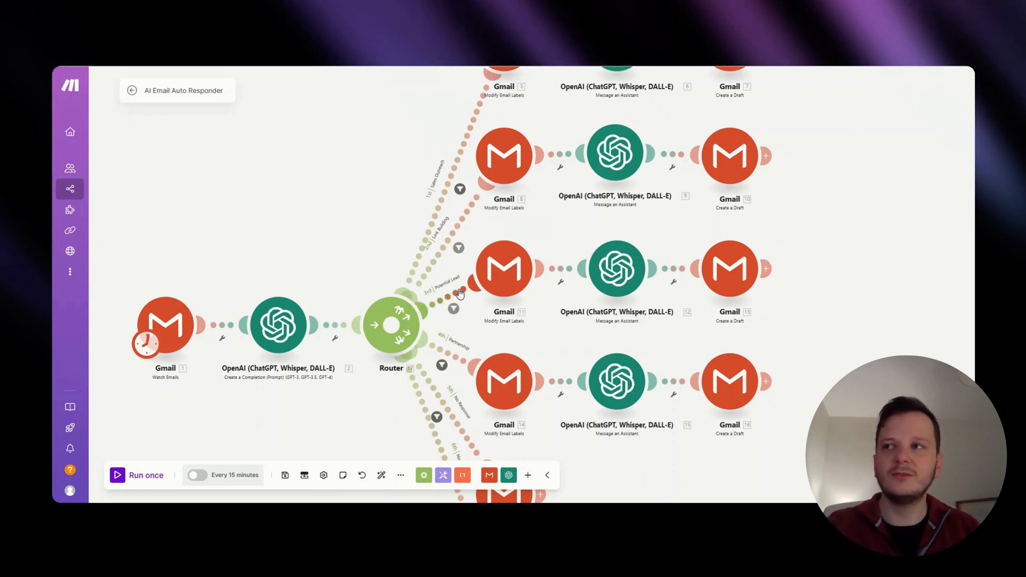
{"action": "mouse_move", "coordinate": [360, 252]}
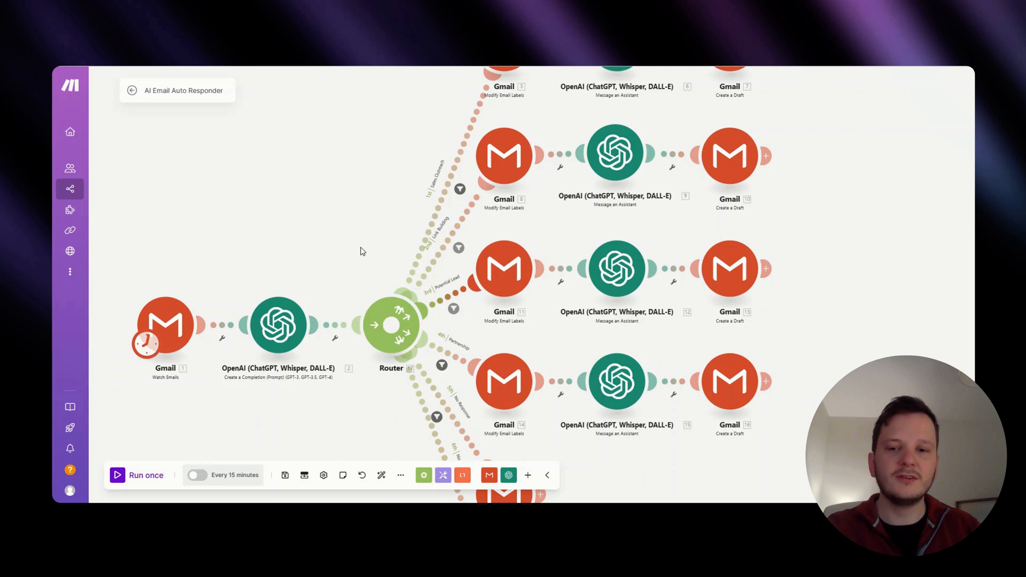
{"action": "mouse_move", "coordinate": [353, 244]}
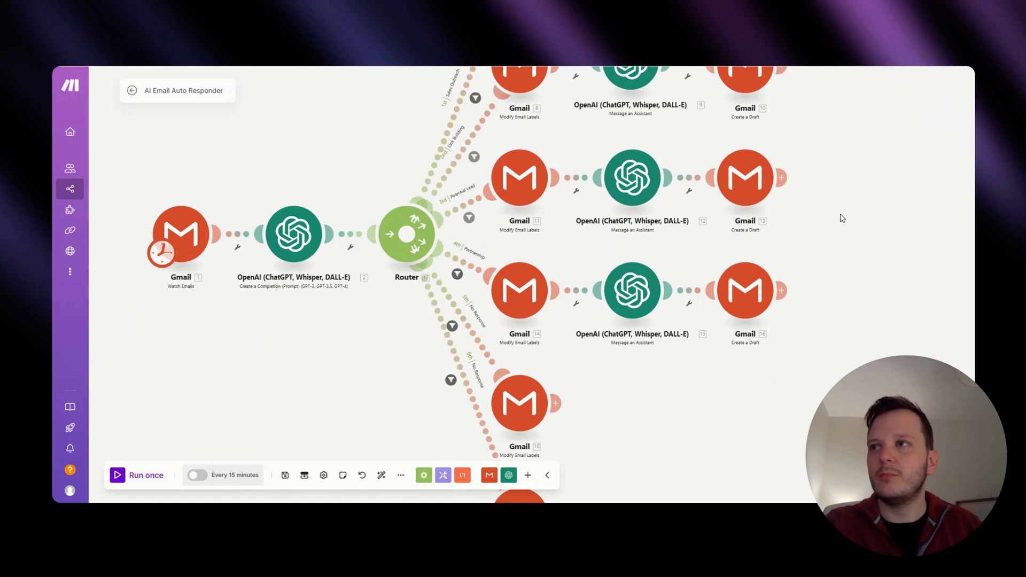
{"action": "mouse_move", "coordinate": [487, 257]}
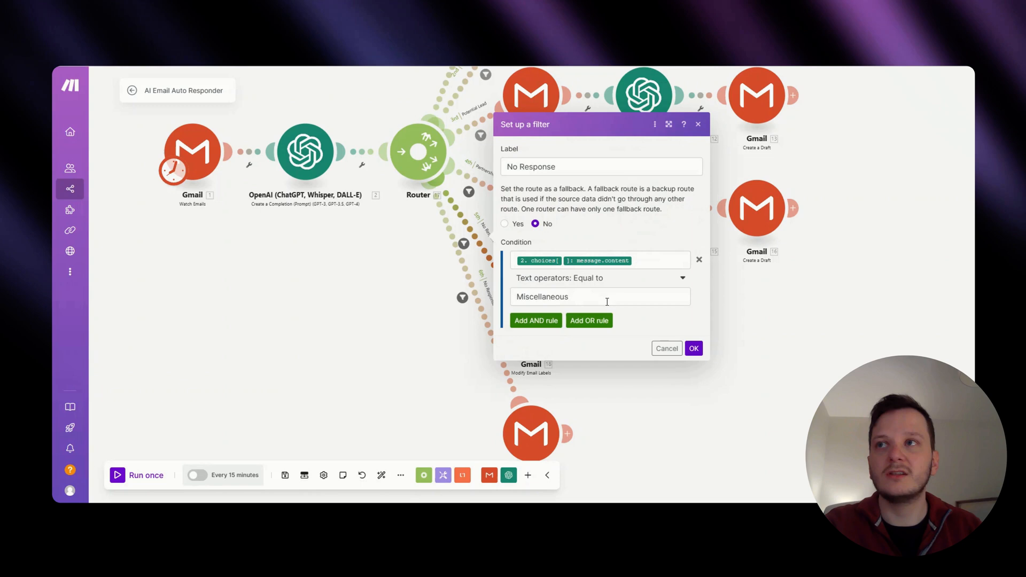
{"action": "left_click", "coordinate": [693, 348]}
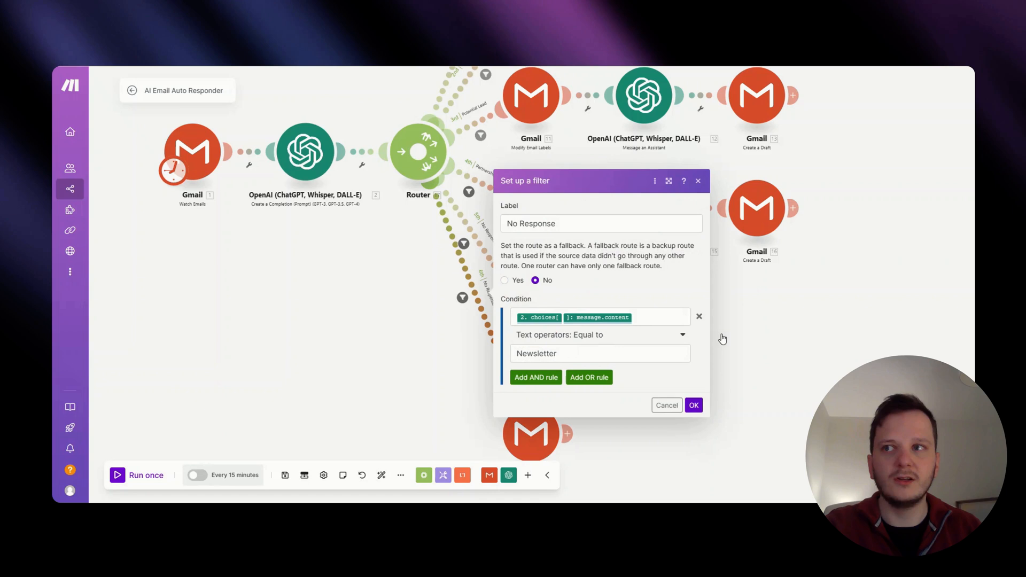
{"action": "left_click", "coordinate": [693, 405]}
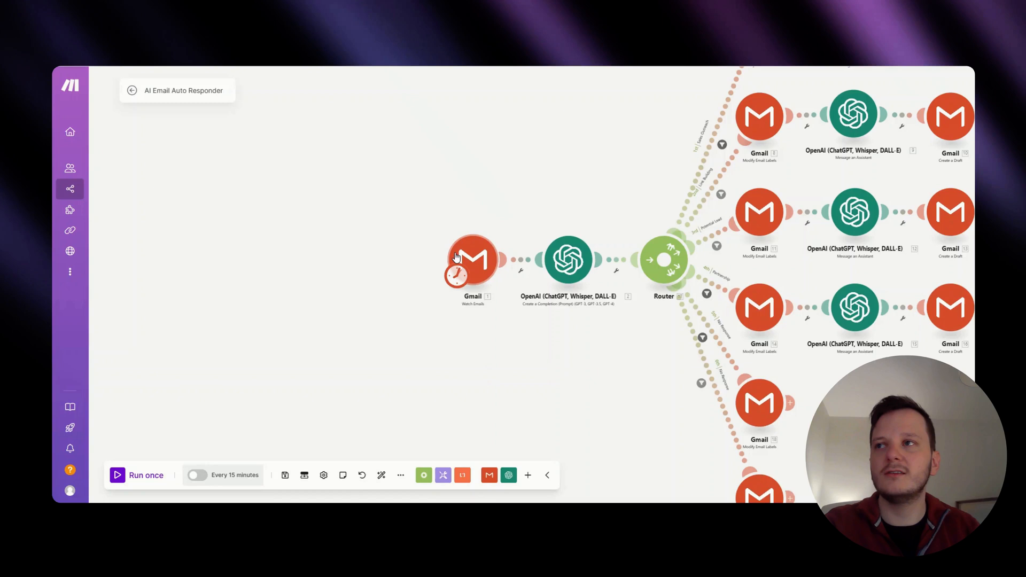
{"action": "left_click", "coordinate": [472, 260]}
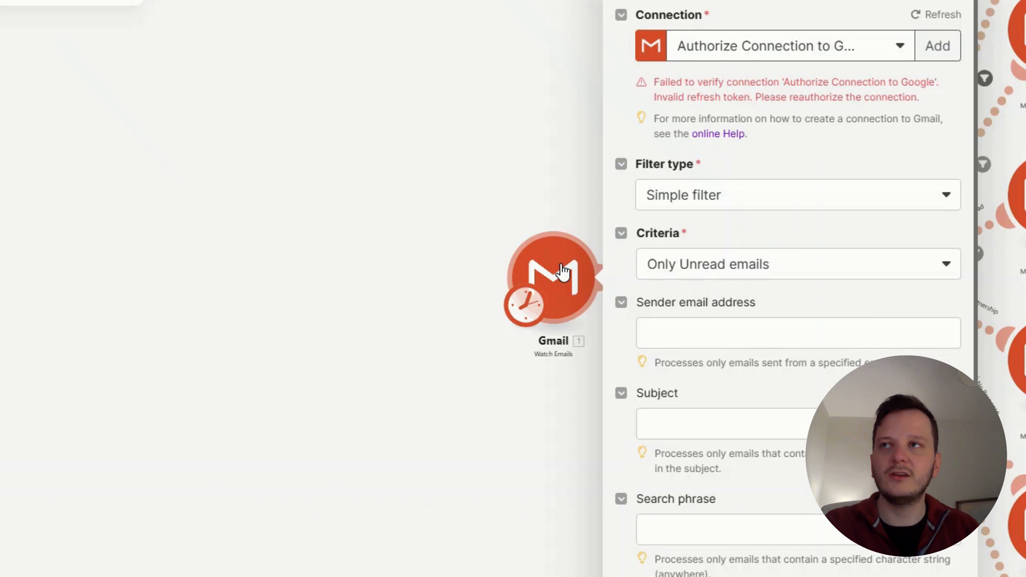
{"action": "mouse_move", "coordinate": [828, 49]}
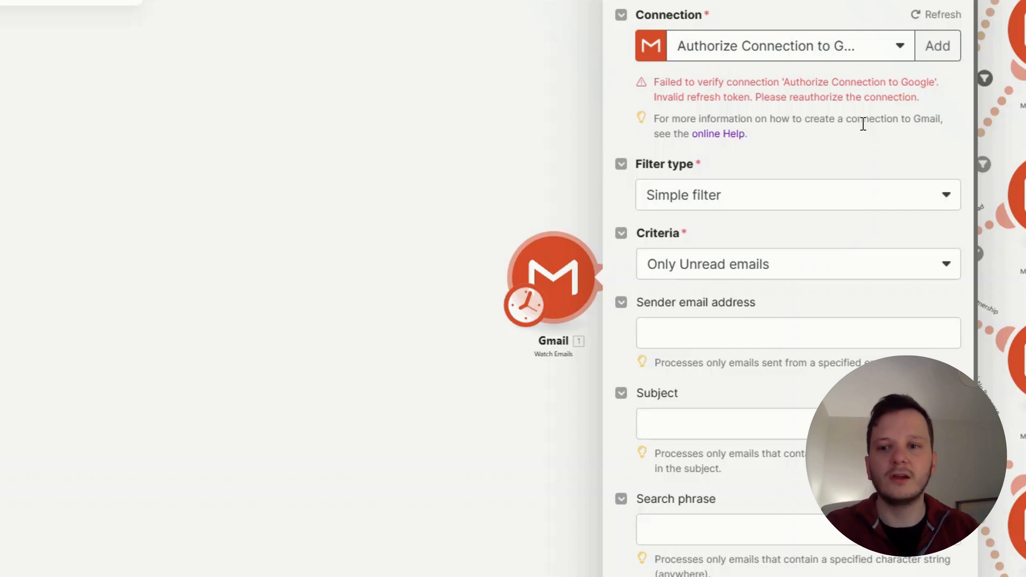
{"action": "mouse_move", "coordinate": [832, 124]}
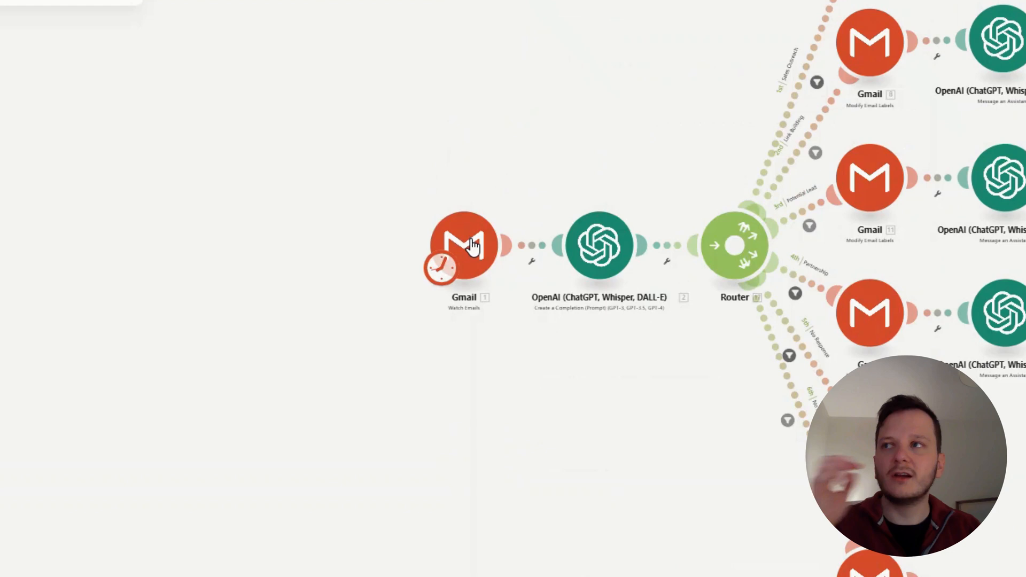
{"action": "left_click", "coordinate": [464, 245]}
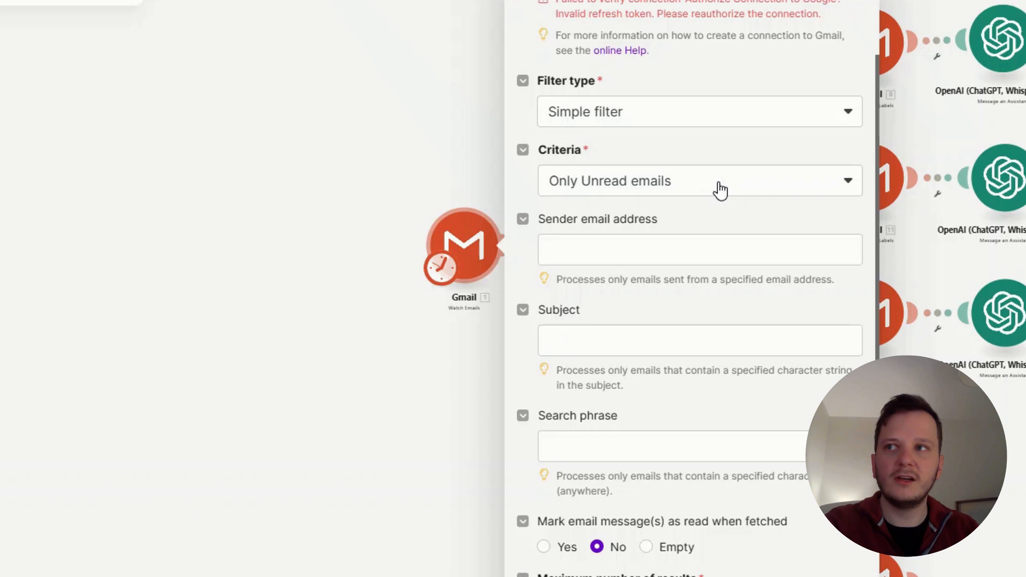
{"action": "scroll", "scroll_direction": "down", "scroll_amount": 3}
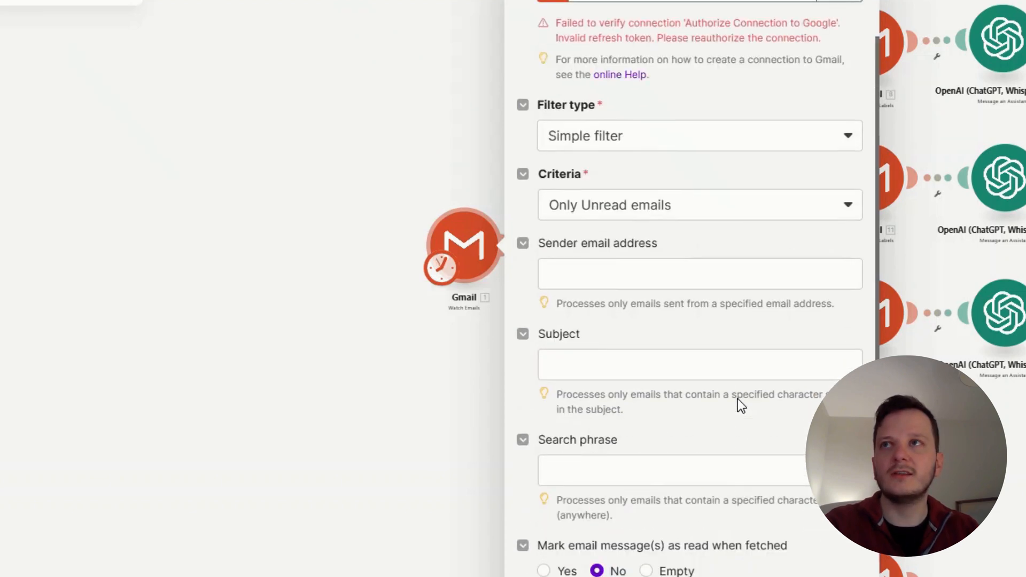
{"action": "scroll", "scroll_direction": "down", "scroll_amount": 3}
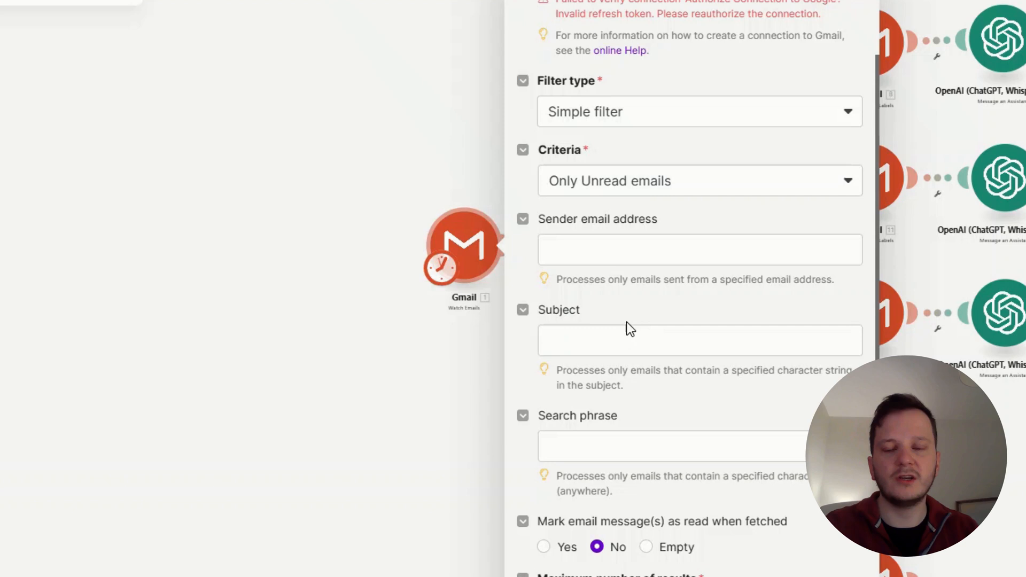
{"action": "mouse_move", "coordinate": [615, 318]}
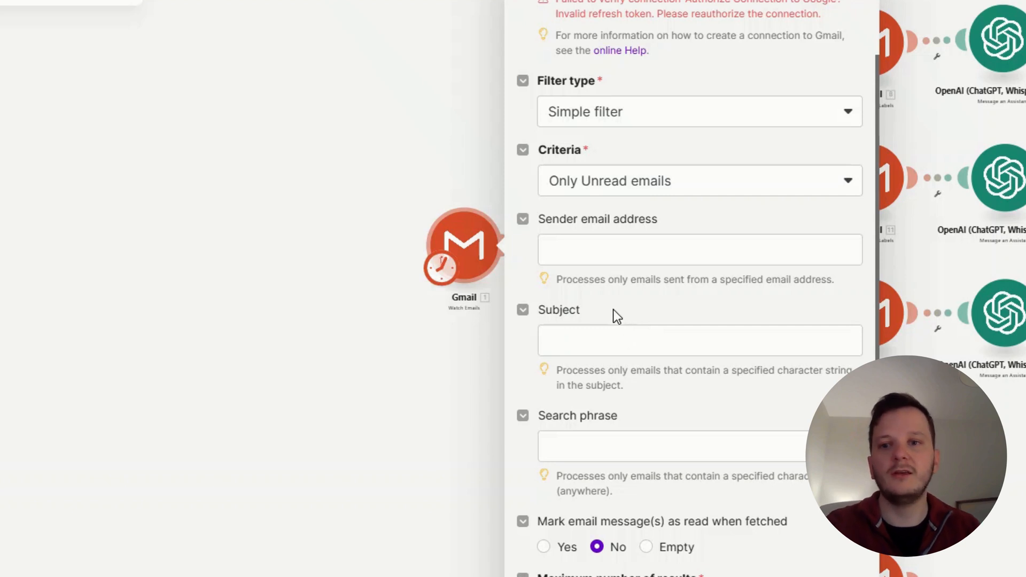
{"action": "scroll", "scroll_direction": "down", "scroll_amount": 3}
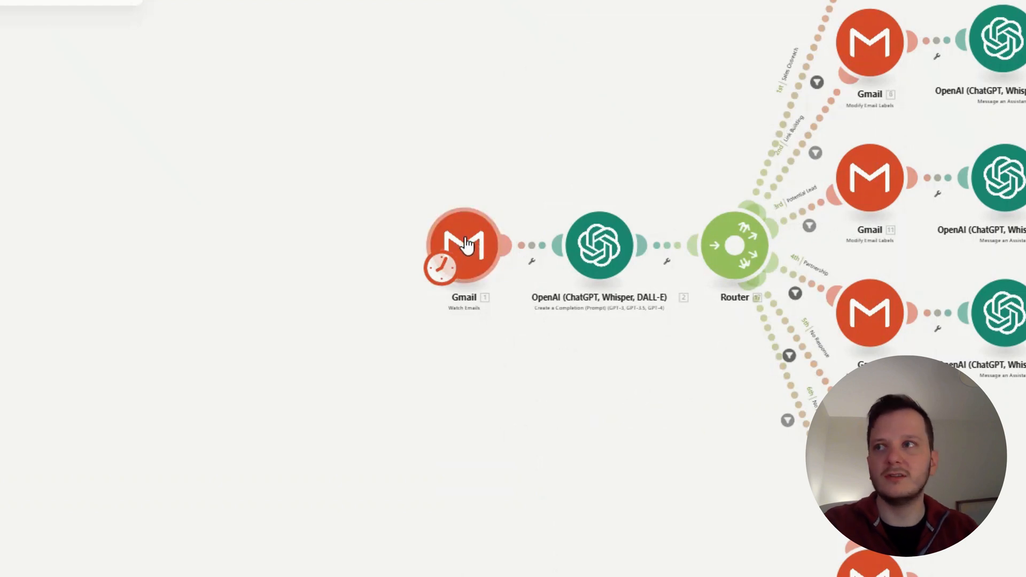
{"action": "mouse_move", "coordinate": [582, 141]}
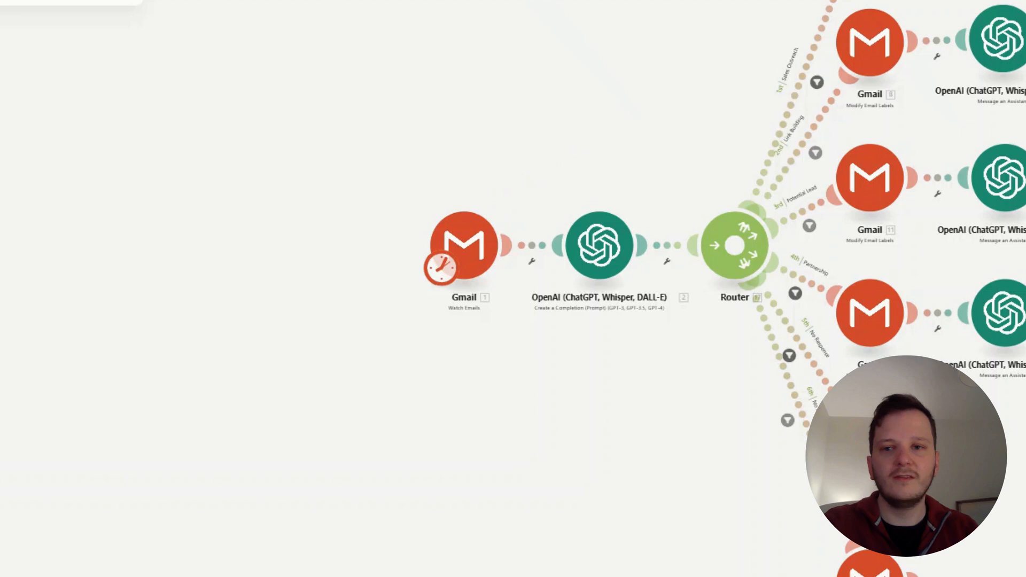
{"action": "mouse_move", "coordinate": [256, 211]}
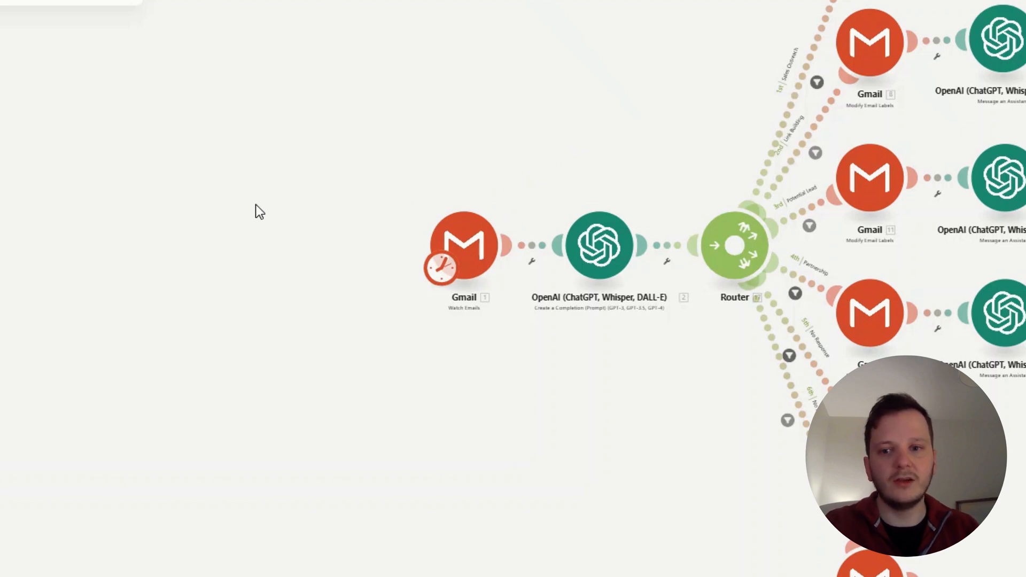
{"action": "mouse_move", "coordinate": [524, 170]}
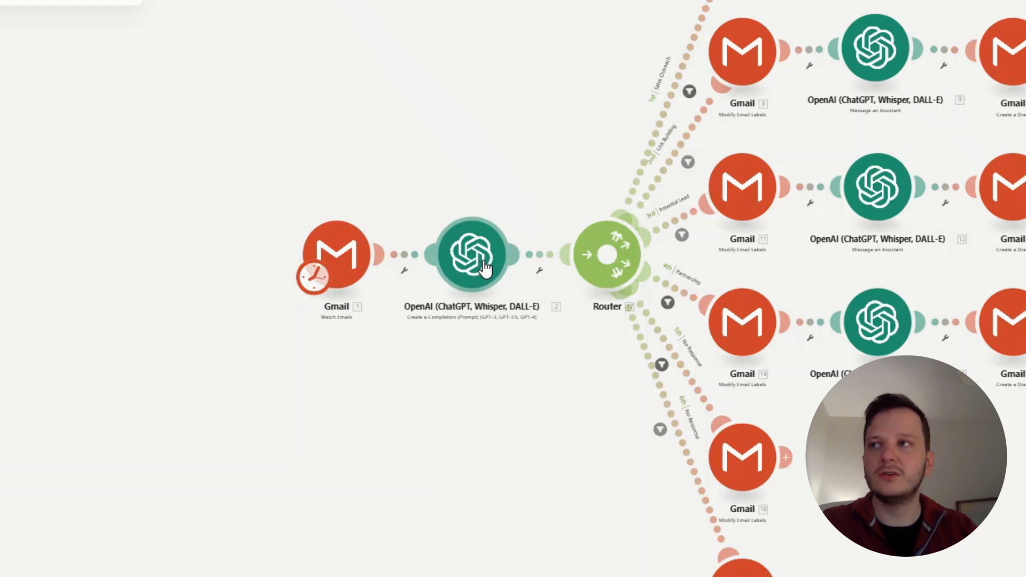
{"action": "left_click", "coordinate": [470, 255]}
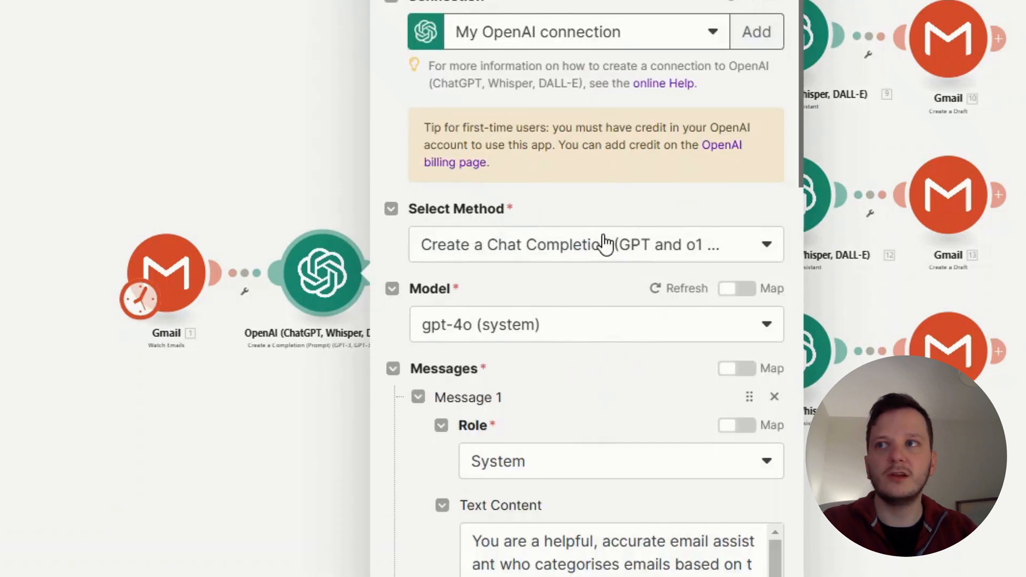
{"action": "scroll", "scroll_direction": "down", "scroll_amount": 3}
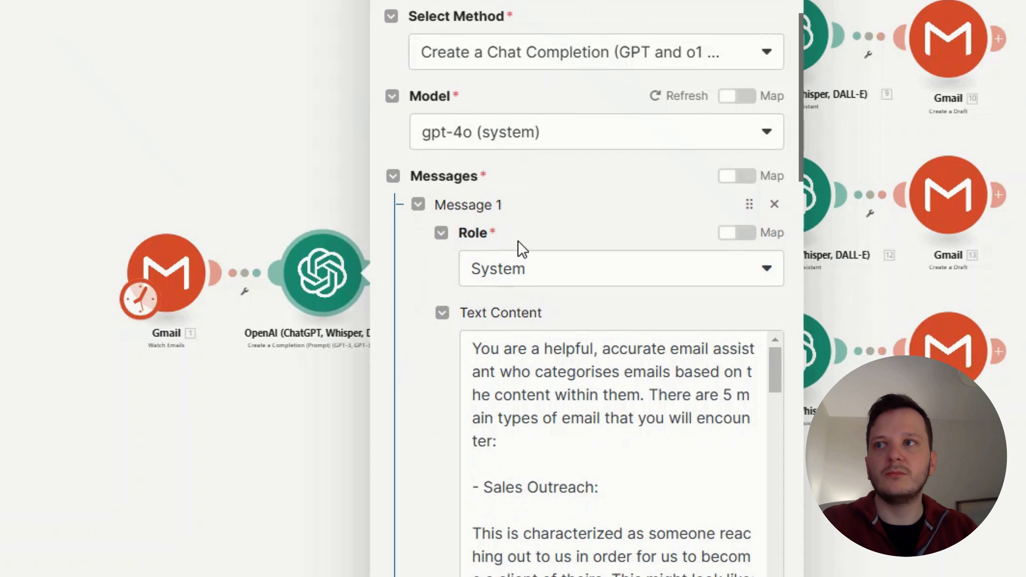
{"action": "scroll", "scroll_direction": "down", "scroll_amount": 3}
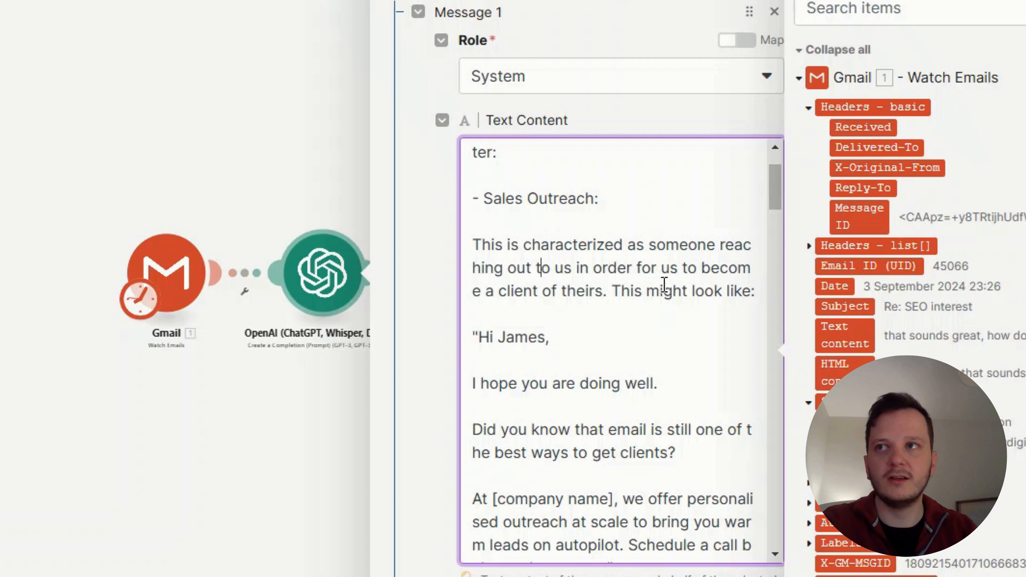
{"action": "scroll", "scroll_direction": "down", "scroll_amount": 3}
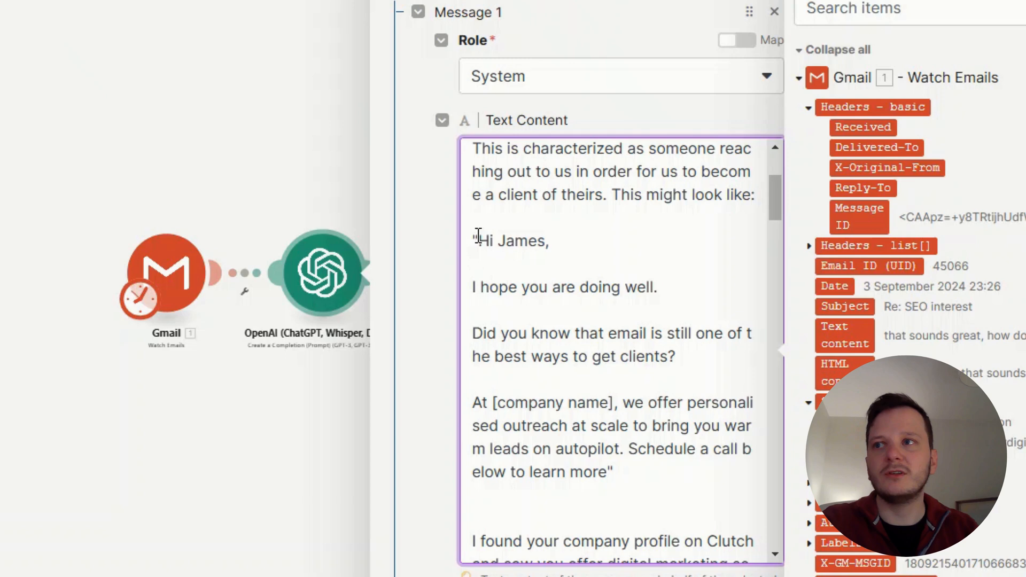
{"action": "scroll", "scroll_direction": "down", "scroll_amount": 3}
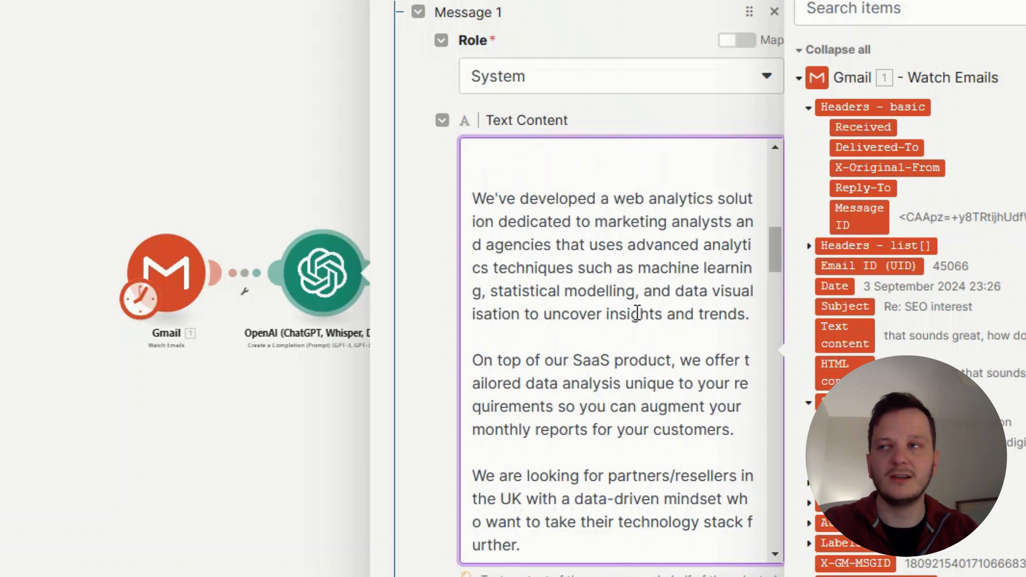
{"action": "scroll", "scroll_direction": "down", "scroll_amount": 3}
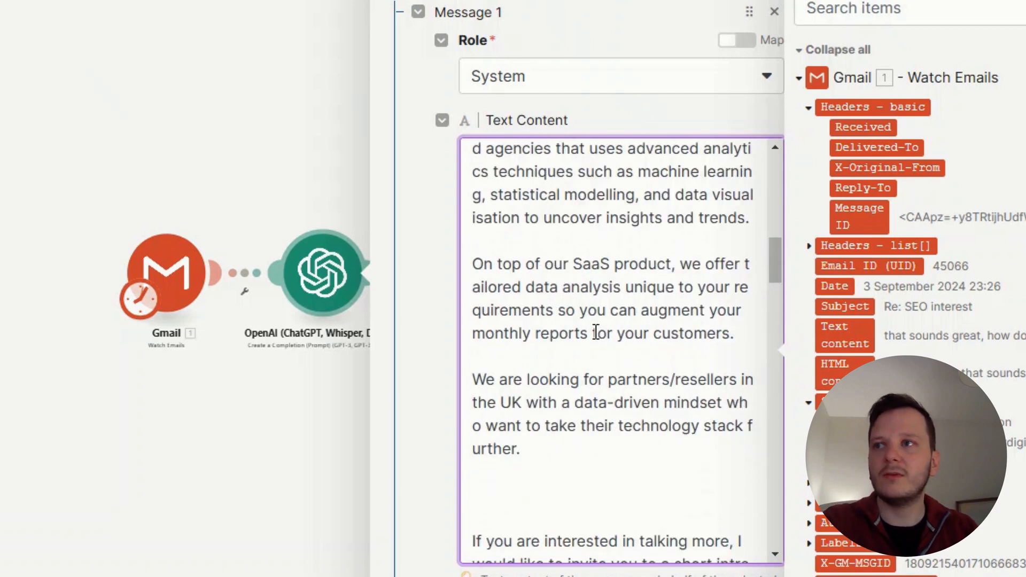
{"action": "scroll", "scroll_direction": "down", "scroll_amount": 3}
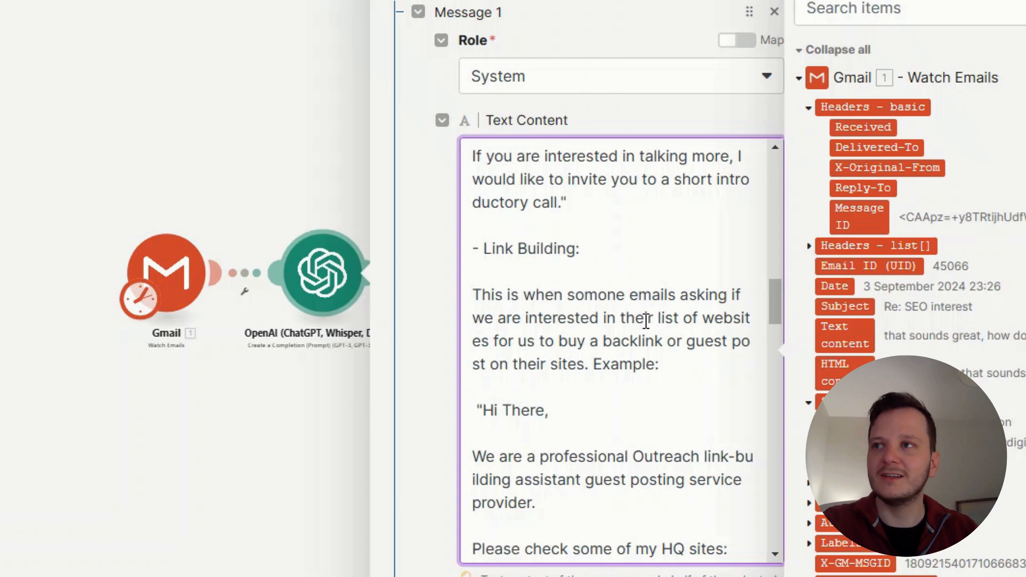
{"action": "scroll", "scroll_direction": "down", "scroll_amount": 3}
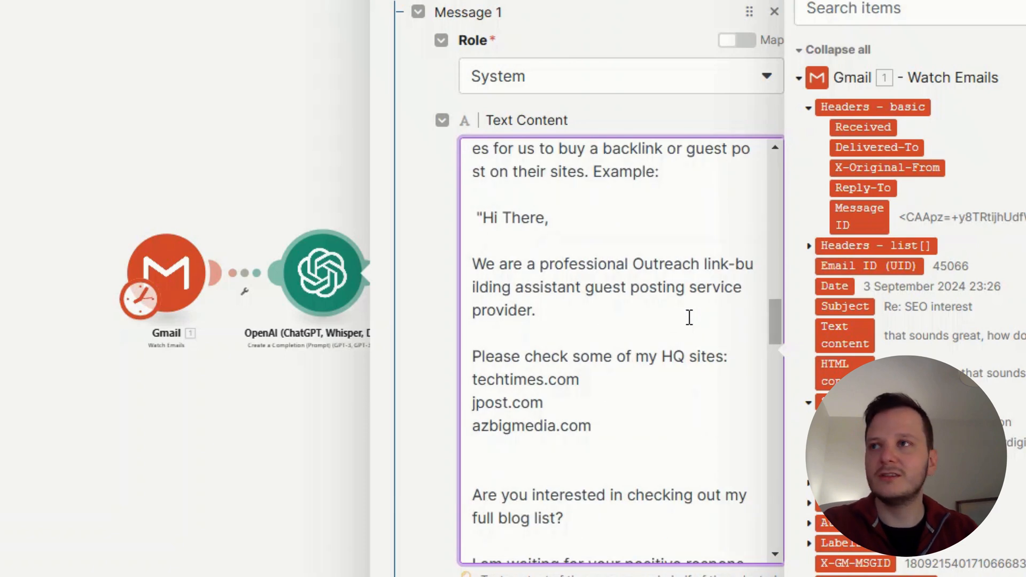
{"action": "scroll", "scroll_direction": "down", "scroll_amount": 3}
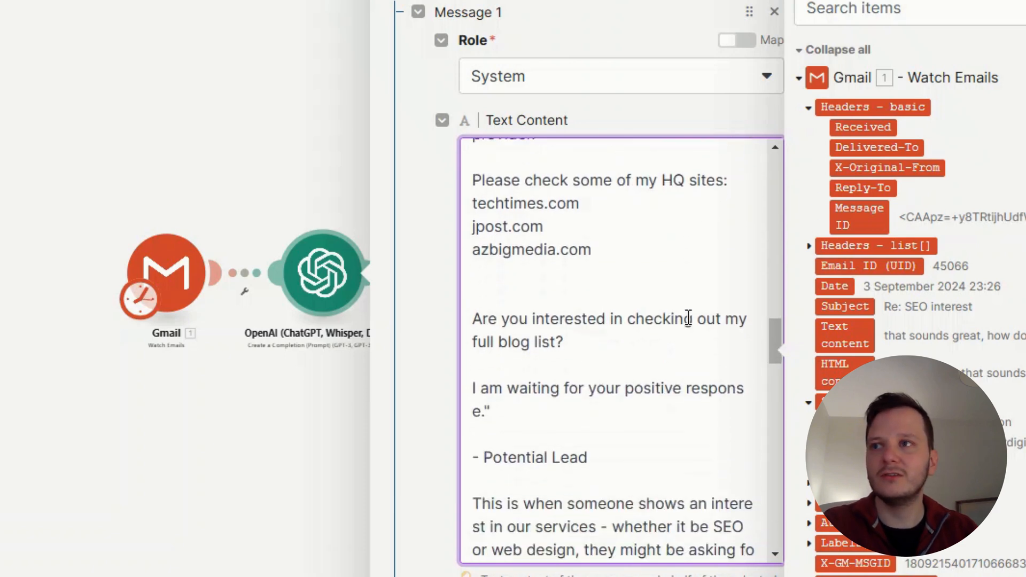
{"action": "scroll", "scroll_direction": "down", "scroll_amount": 3}
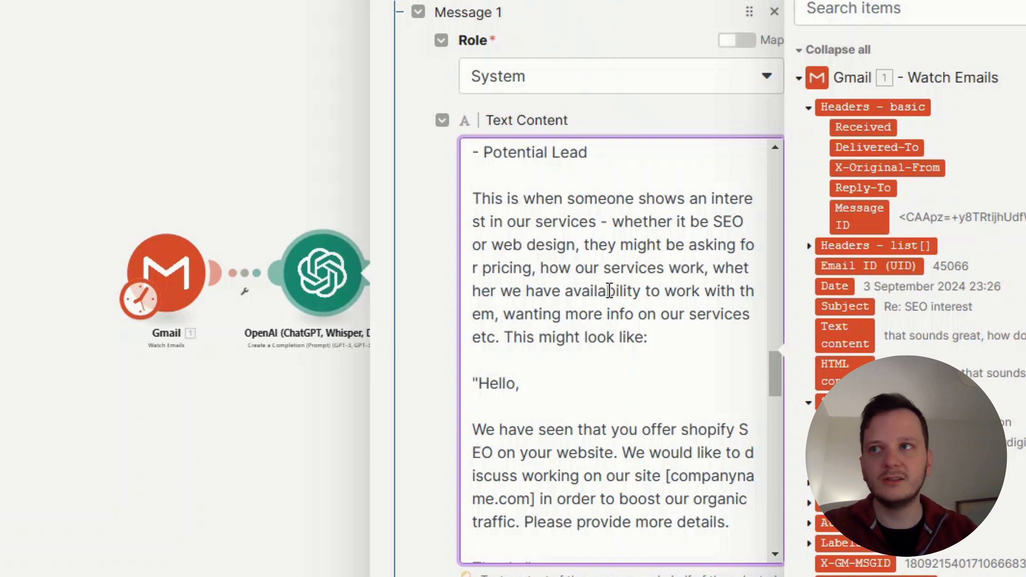
{"action": "scroll", "scroll_direction": "down", "scroll_amount": 3}
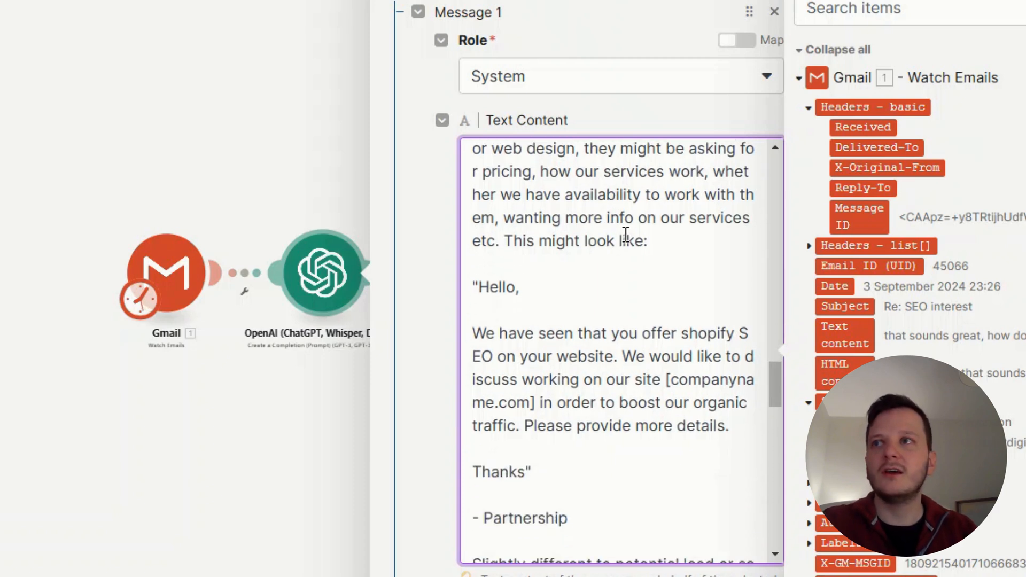
{"action": "scroll", "scroll_direction": "down", "scroll_amount": 3}
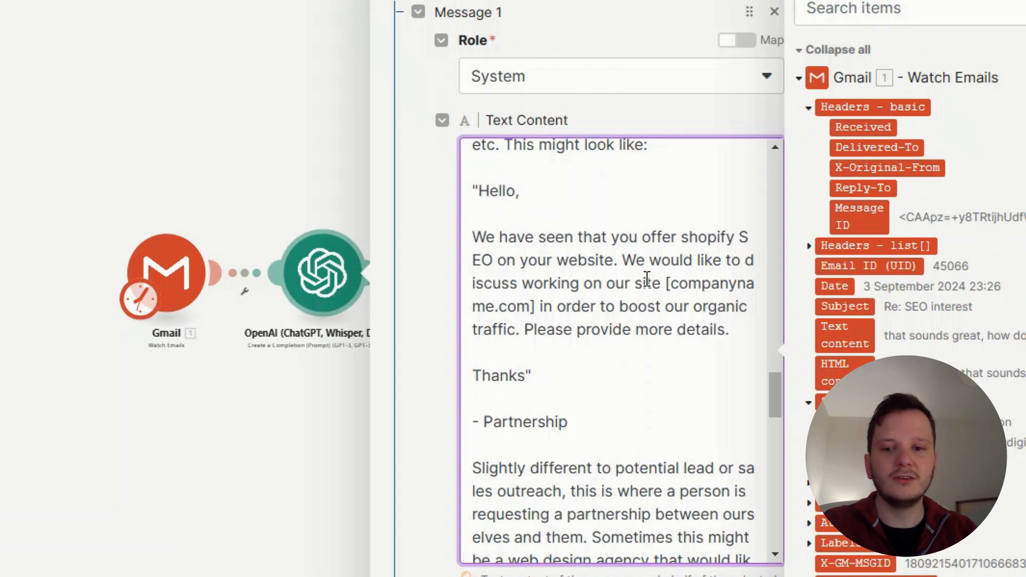
{"action": "scroll", "scroll_direction": "down", "scroll_amount": 3}
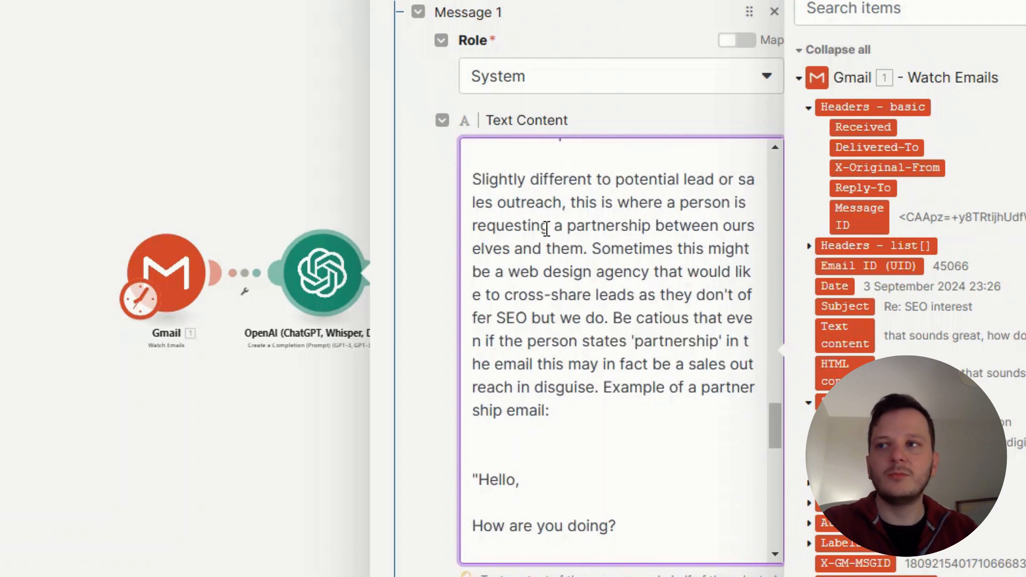
{"action": "scroll", "scroll_direction": "down", "scroll_amount": 3}
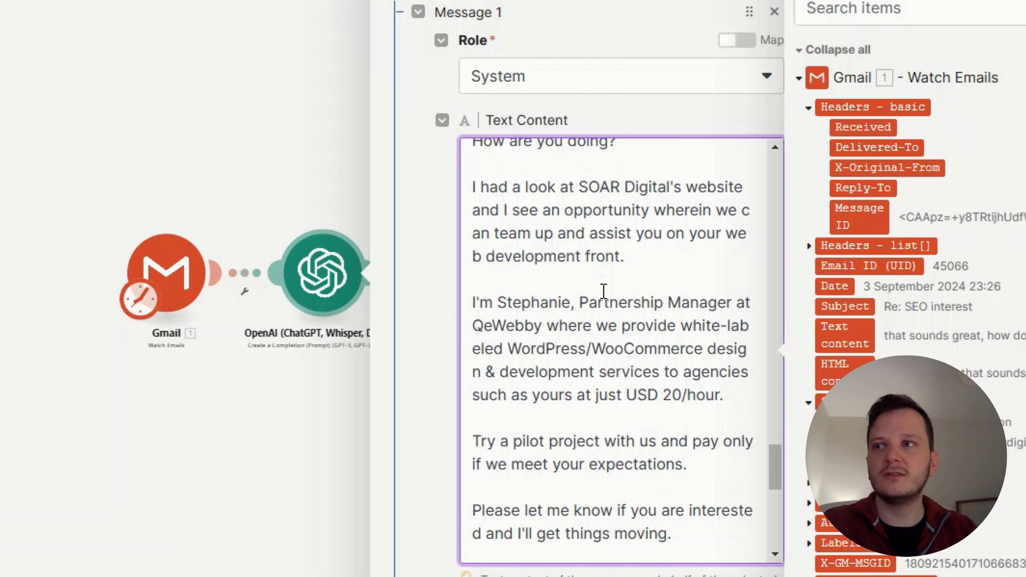
{"action": "scroll", "scroll_direction": "down", "scroll_amount": 3}
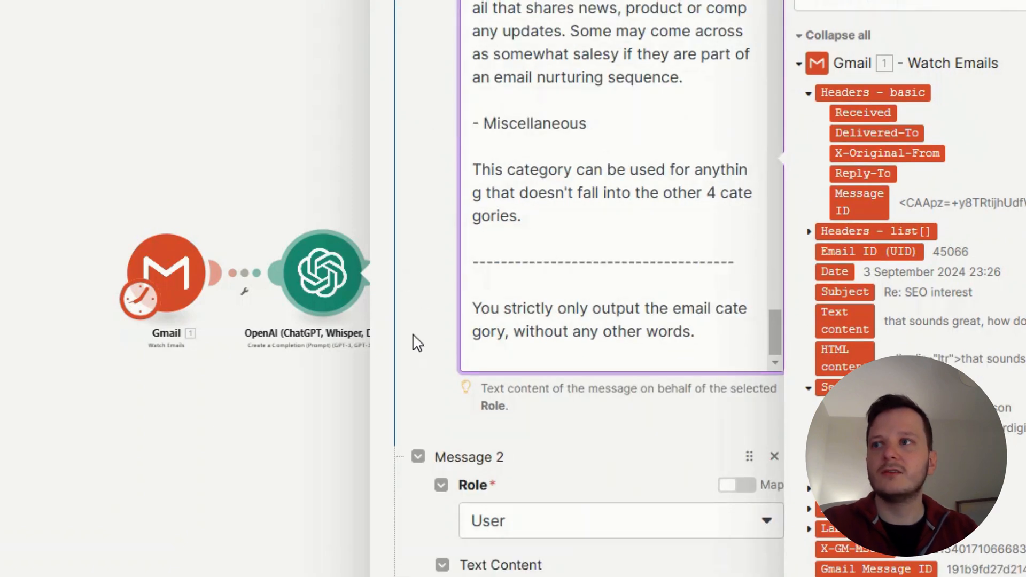
{"action": "scroll", "scroll_direction": "down", "scroll_amount": 3}
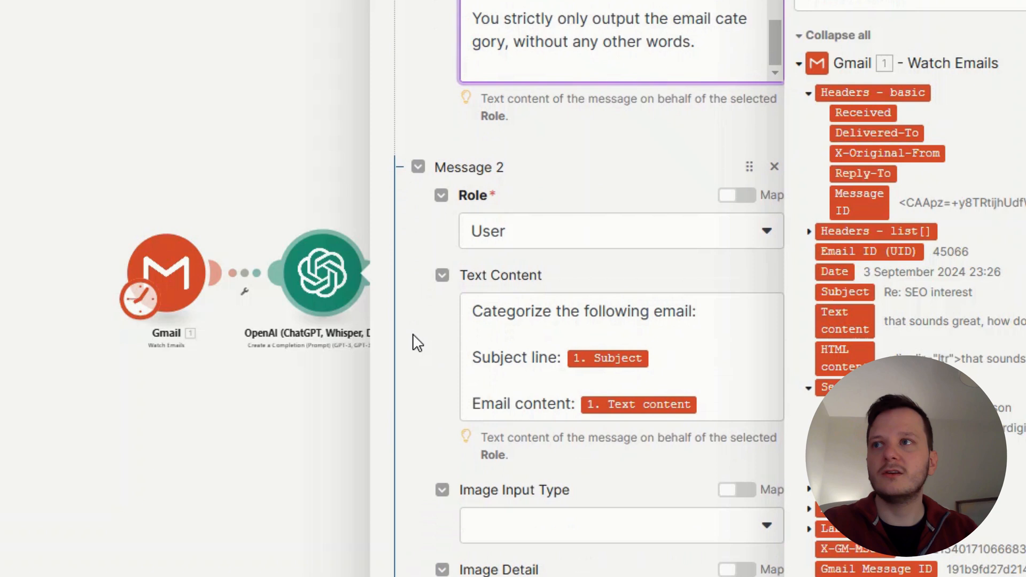
{"action": "mouse_move", "coordinate": [558, 236]}
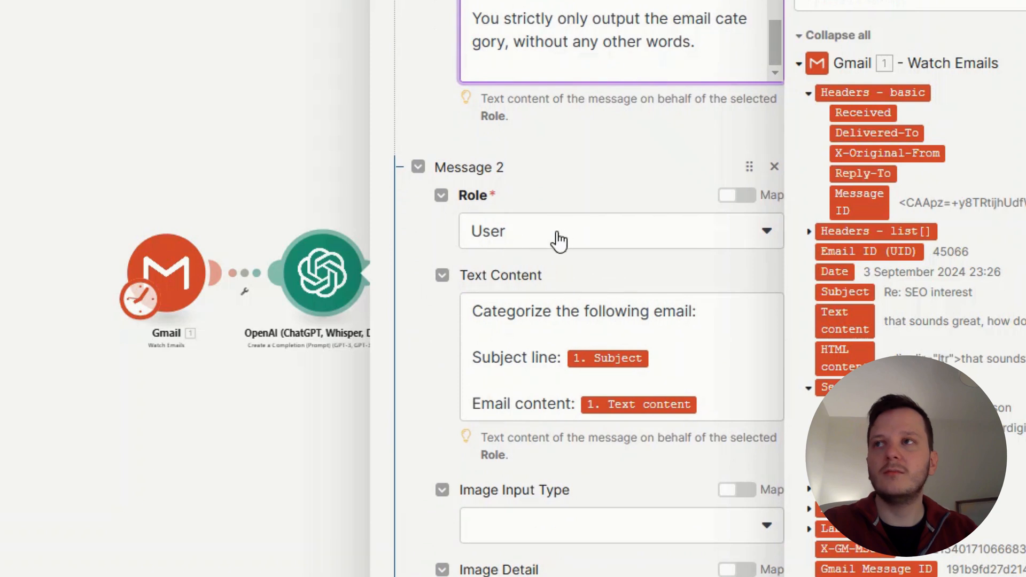
{"action": "mouse_move", "coordinate": [418, 246]}
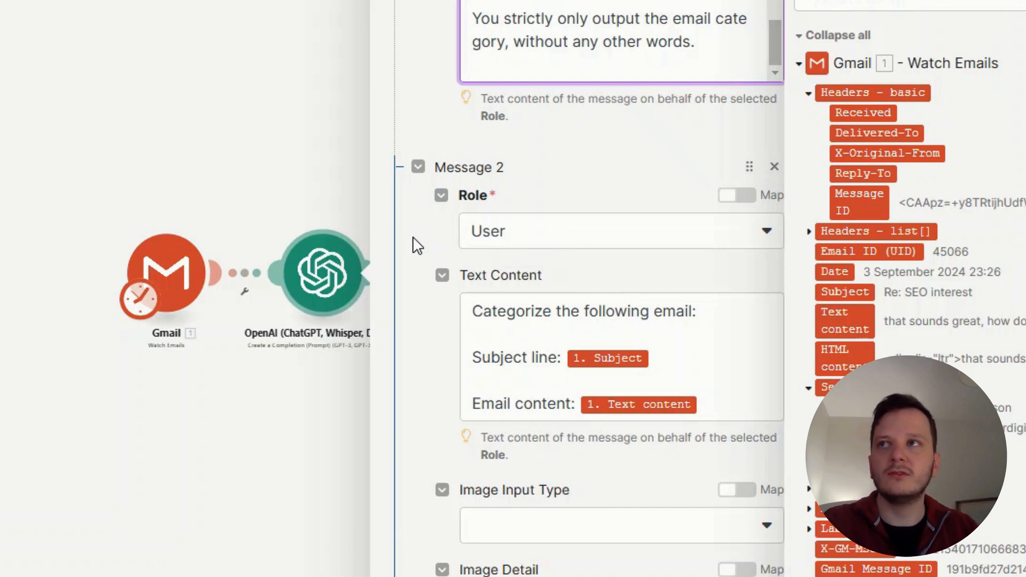
{"action": "scroll", "scroll_direction": "down", "scroll_amount": 3}
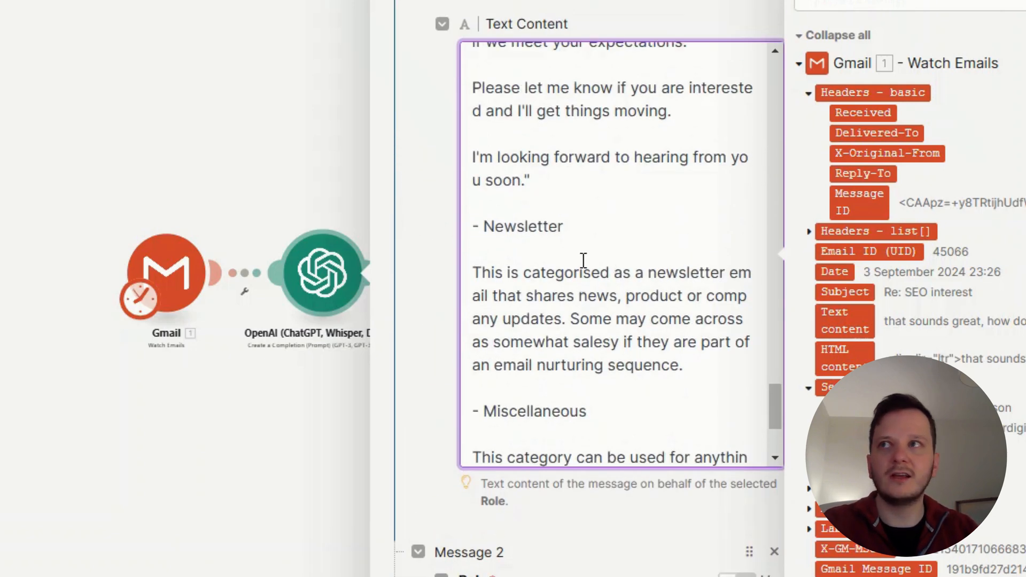
{"action": "scroll", "scroll_direction": "down", "scroll_amount": 3}
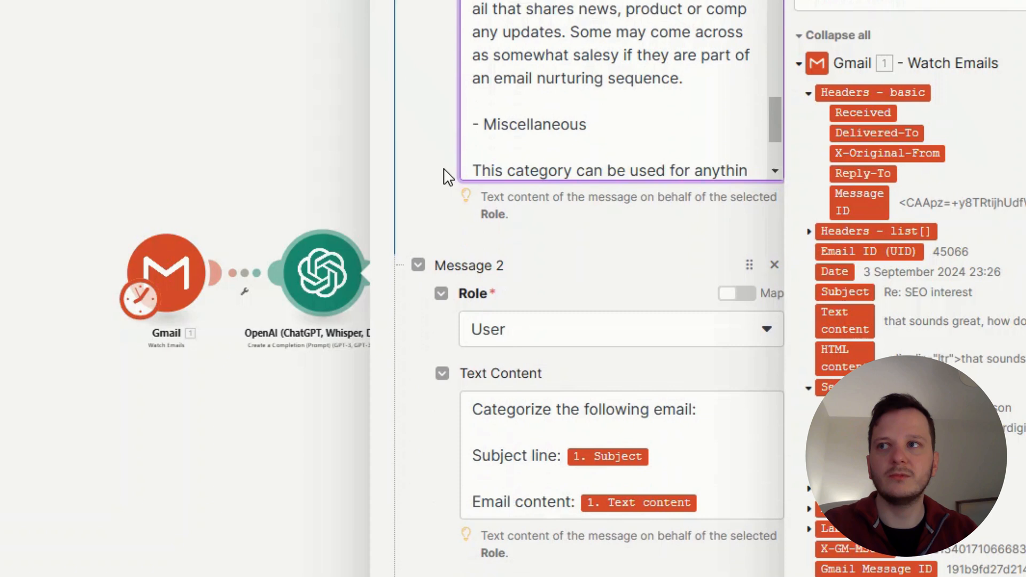
{"action": "scroll", "scroll_direction": "down", "scroll_amount": 3}
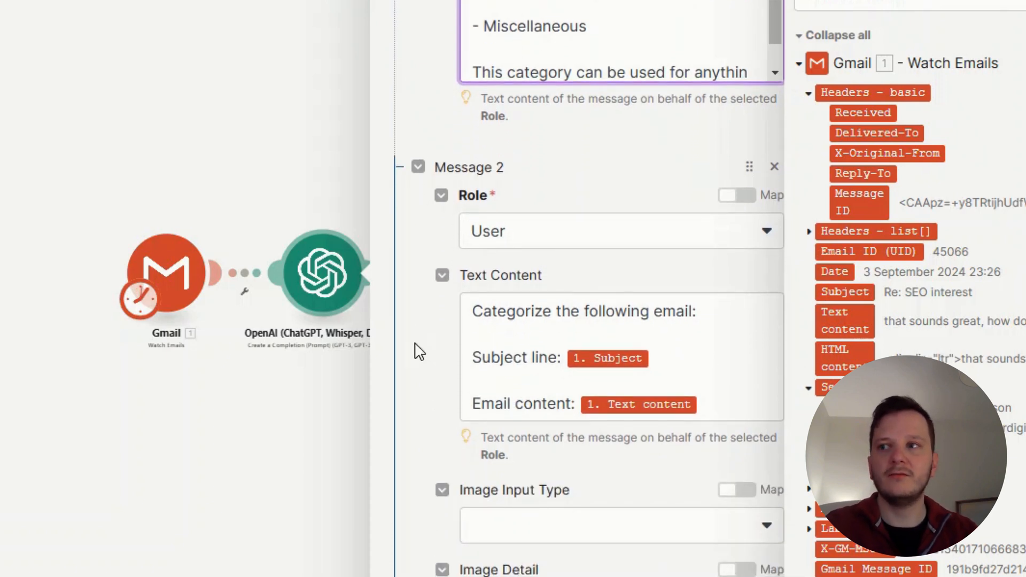
{"action": "mouse_move", "coordinate": [428, 351]}
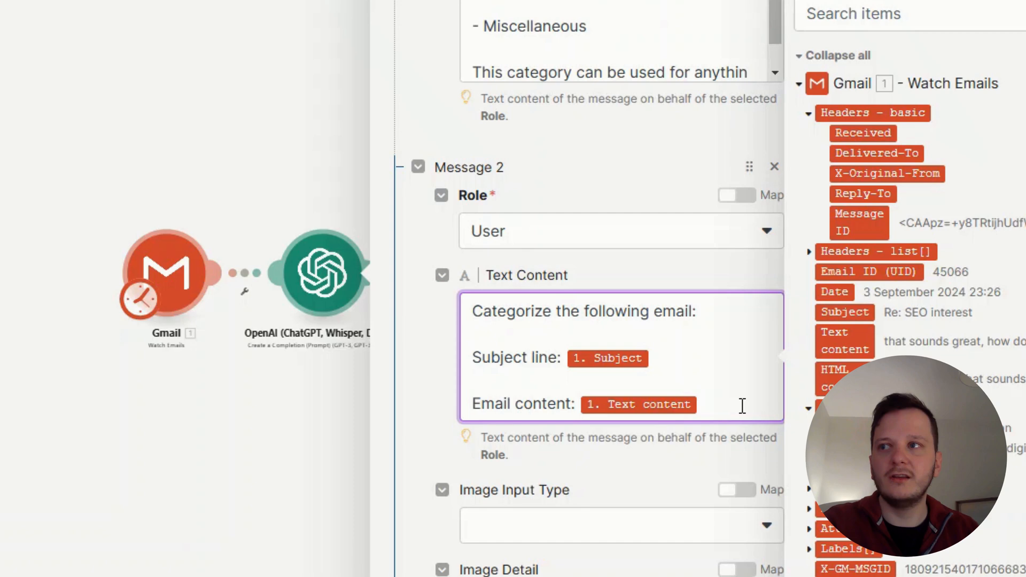
{"action": "mouse_move", "coordinate": [607, 406]}
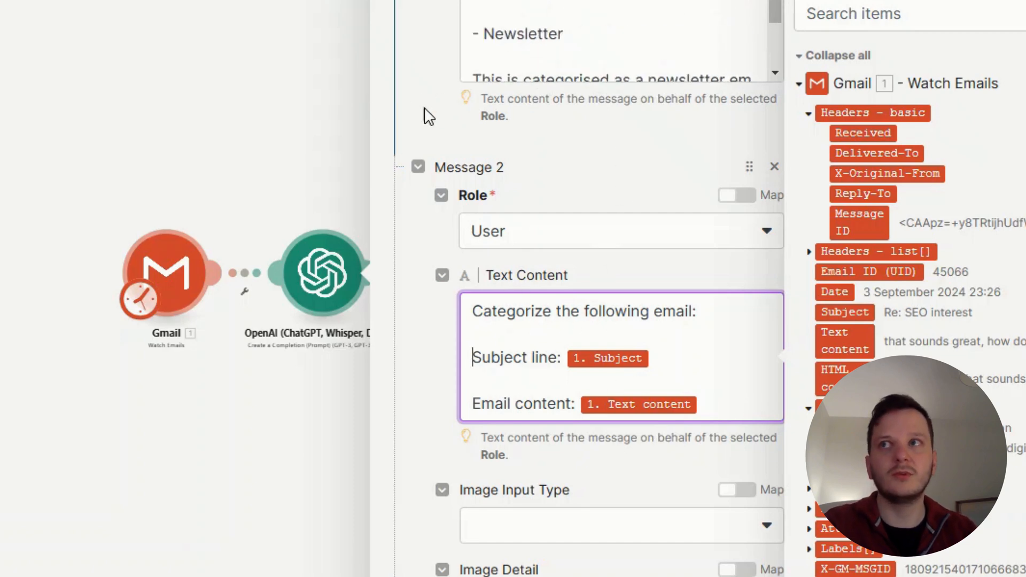
{"action": "scroll", "scroll_direction": "down", "scroll_amount": 3}
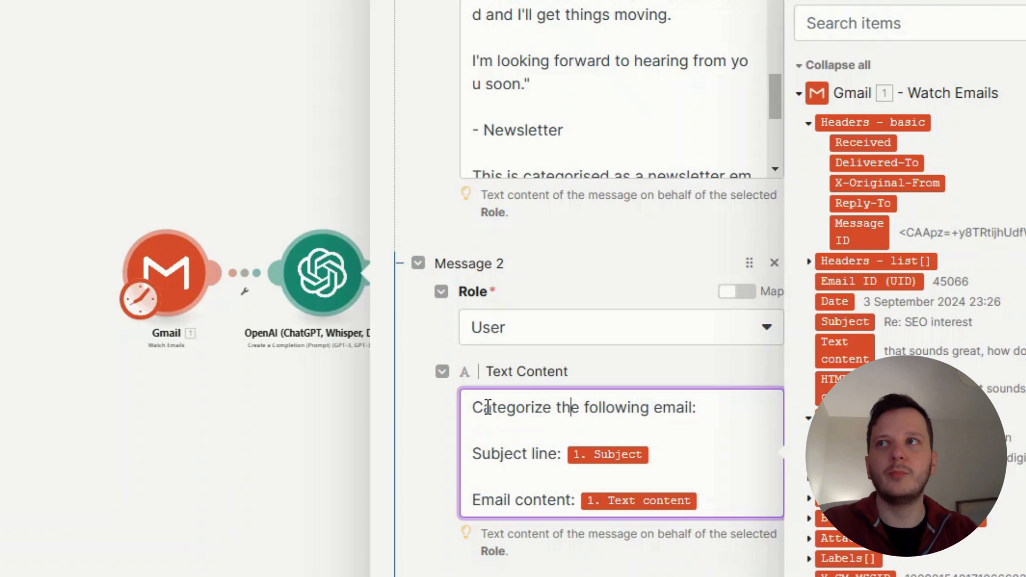
{"action": "mouse_move", "coordinate": [524, 303]}
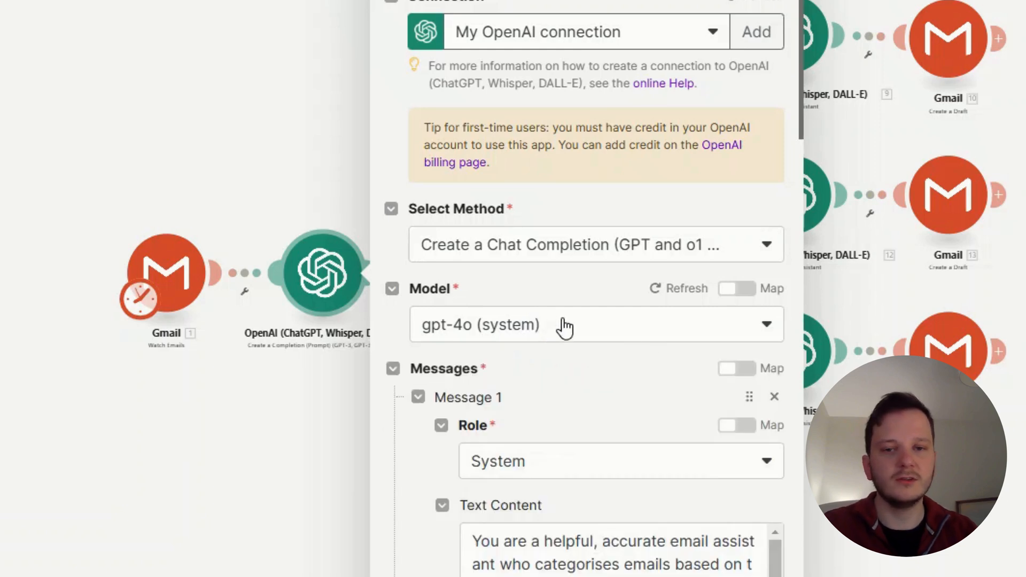
{"action": "mouse_move", "coordinate": [638, 340]}
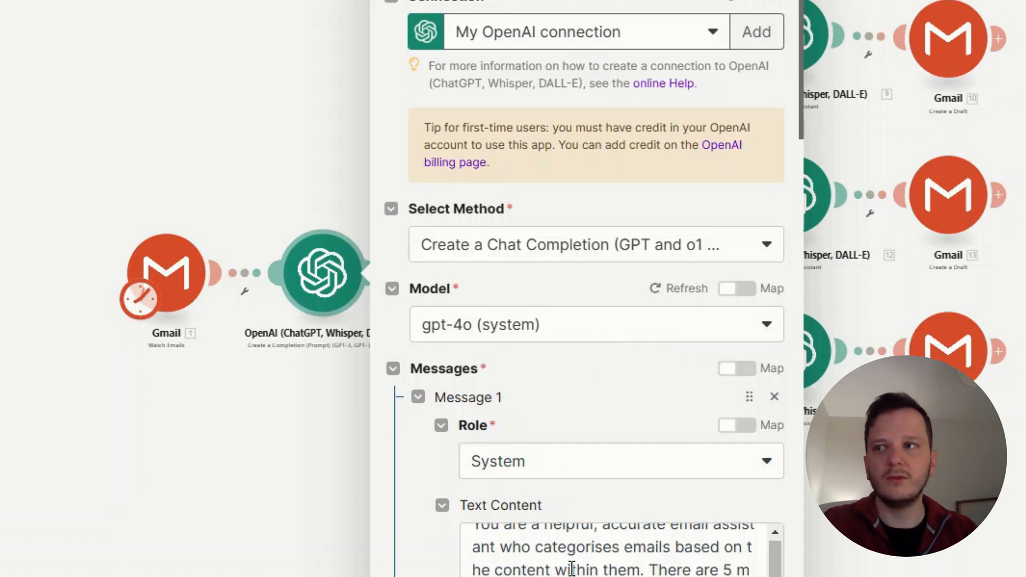
Step: Scroll the OpenAI categorisation panel to review its gpt-4o chat completion settings
{"action": "scroll", "scroll_direction": "down", "scroll_amount": 3}
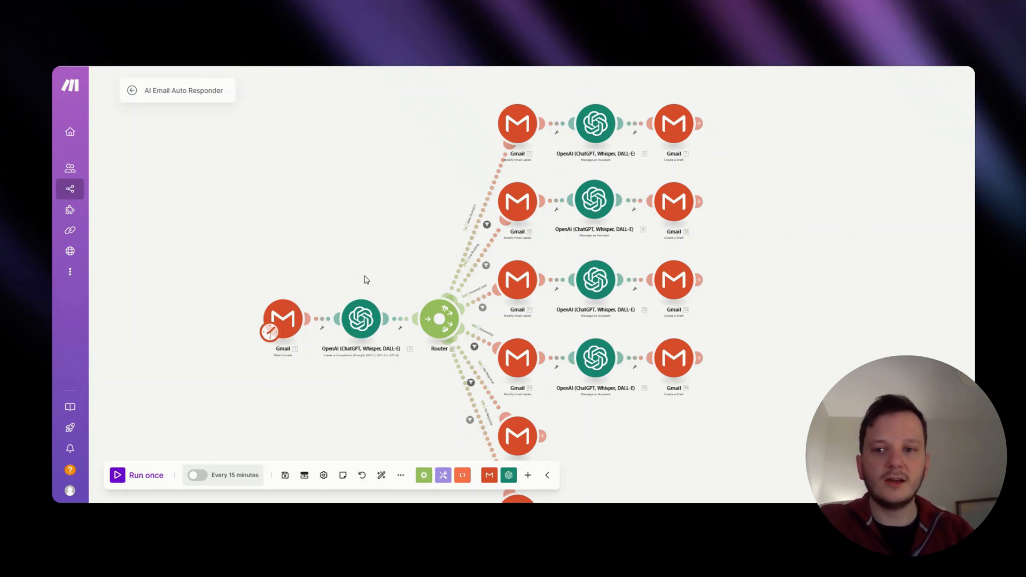
{"action": "mouse_move", "coordinate": [407, 295]}
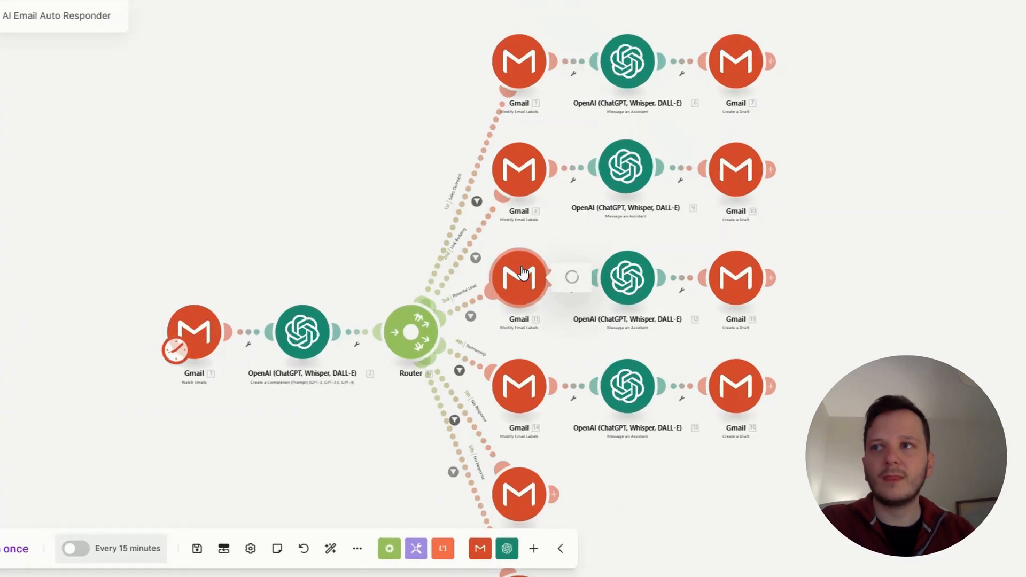
Step: Open the Gmail Modify Email Labels module on the third Potential Lead route
{"action": "left_click", "coordinate": [519, 277]}
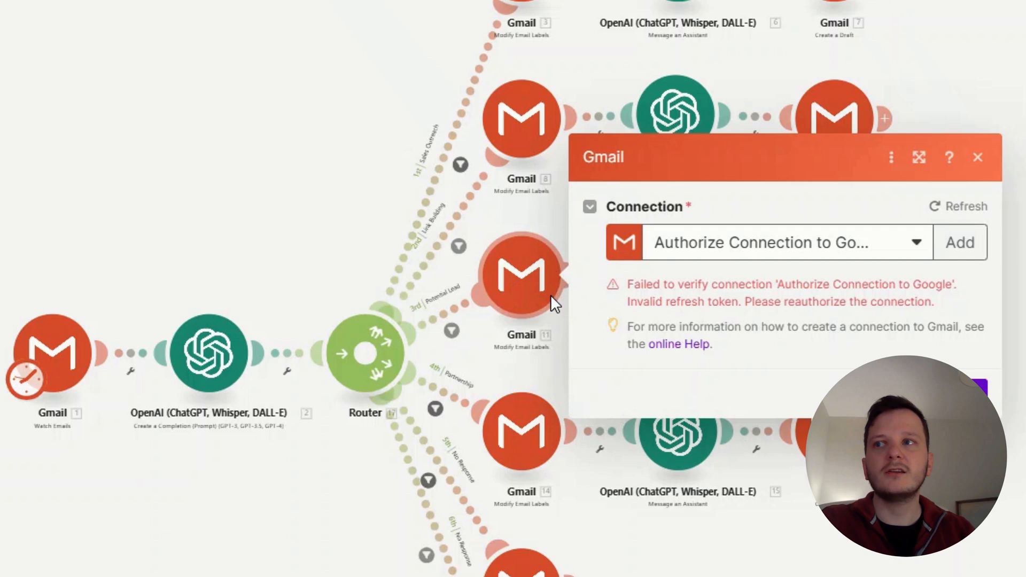
{"action": "mouse_move", "coordinate": [543, 358]}
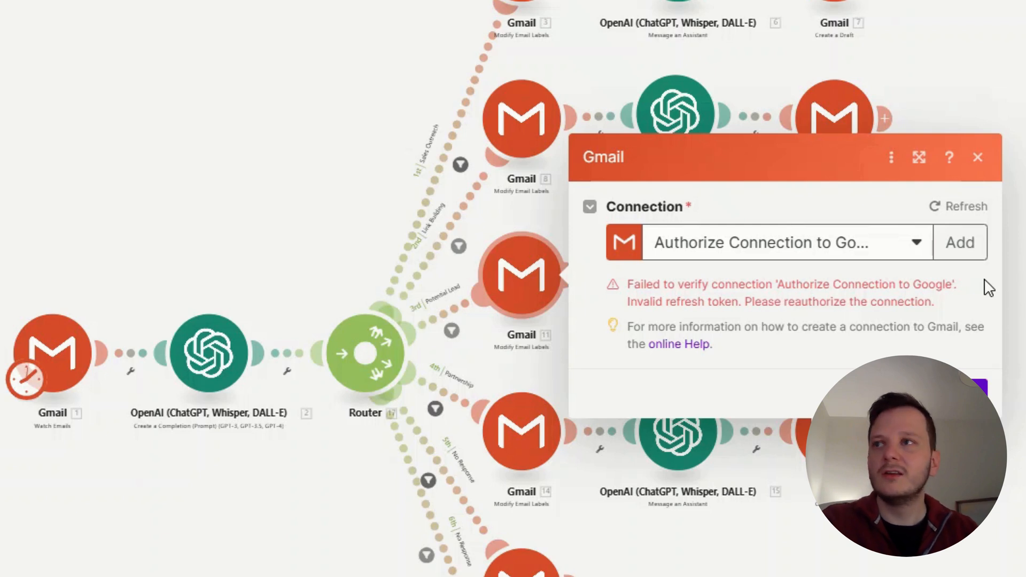
{"action": "mouse_move", "coordinate": [699, 301]}
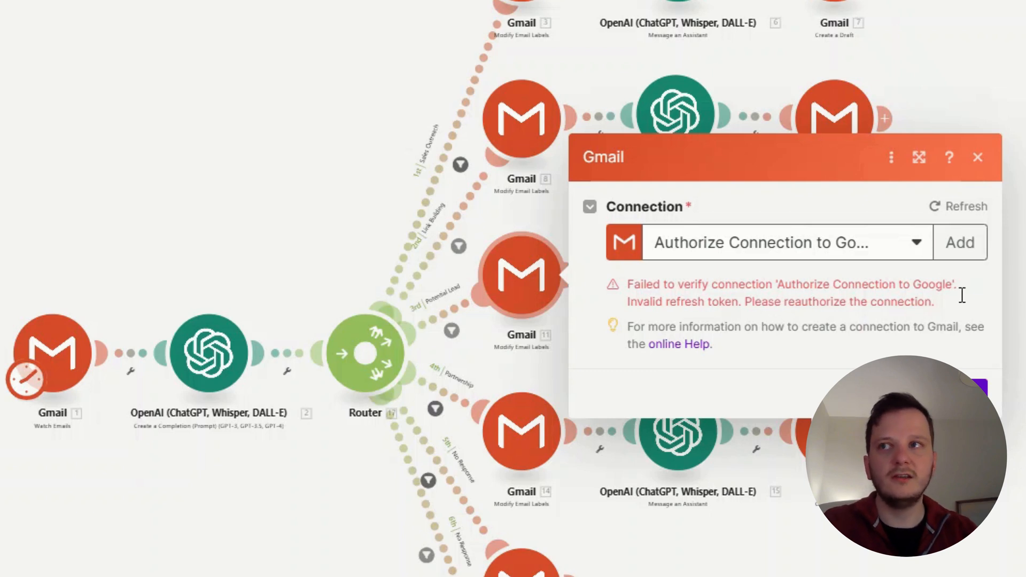
{"action": "mouse_move", "coordinate": [870, 192]}
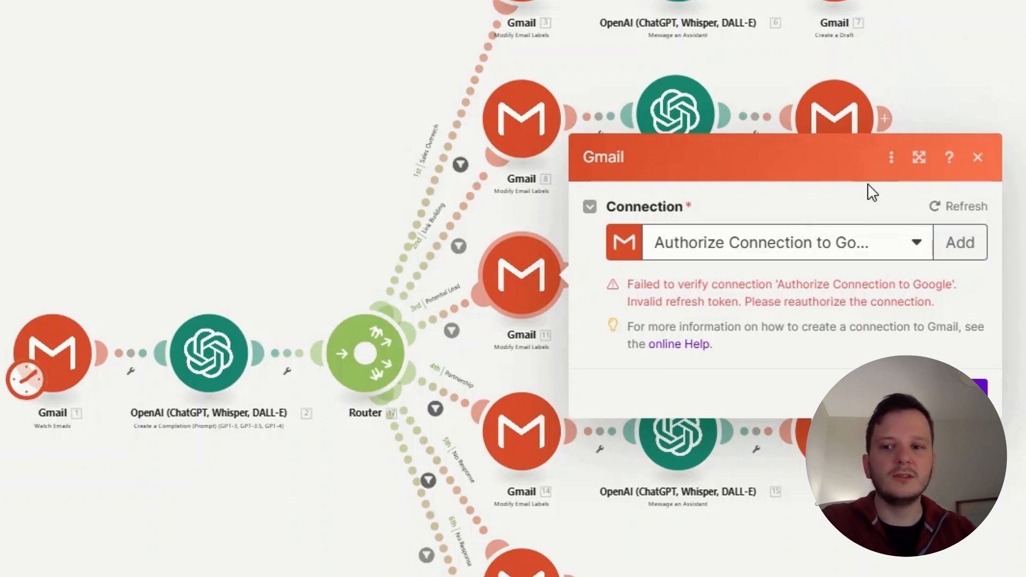
{"action": "mouse_move", "coordinate": [428, 114]}
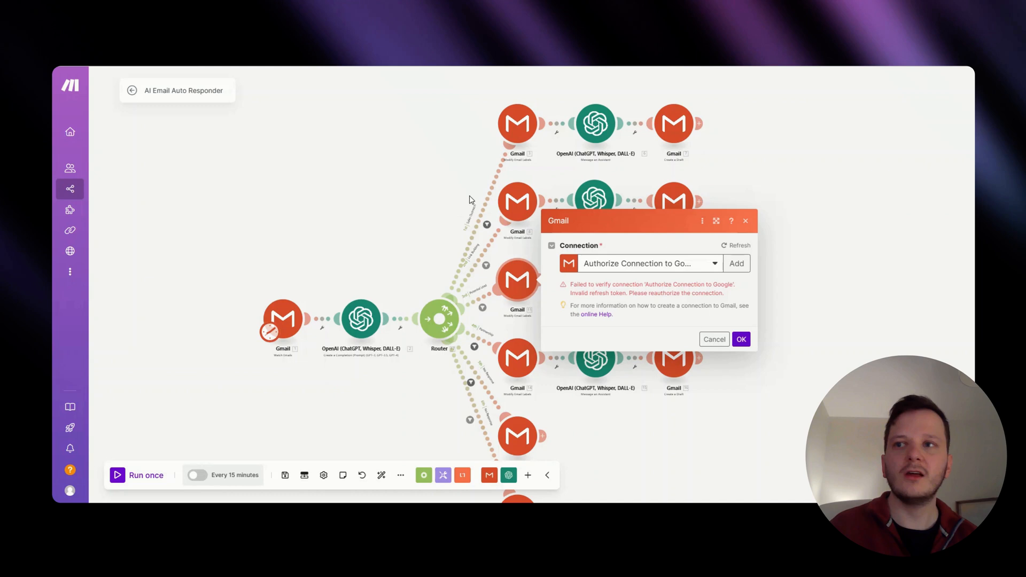
{"action": "mouse_move", "coordinate": [648, 250]}
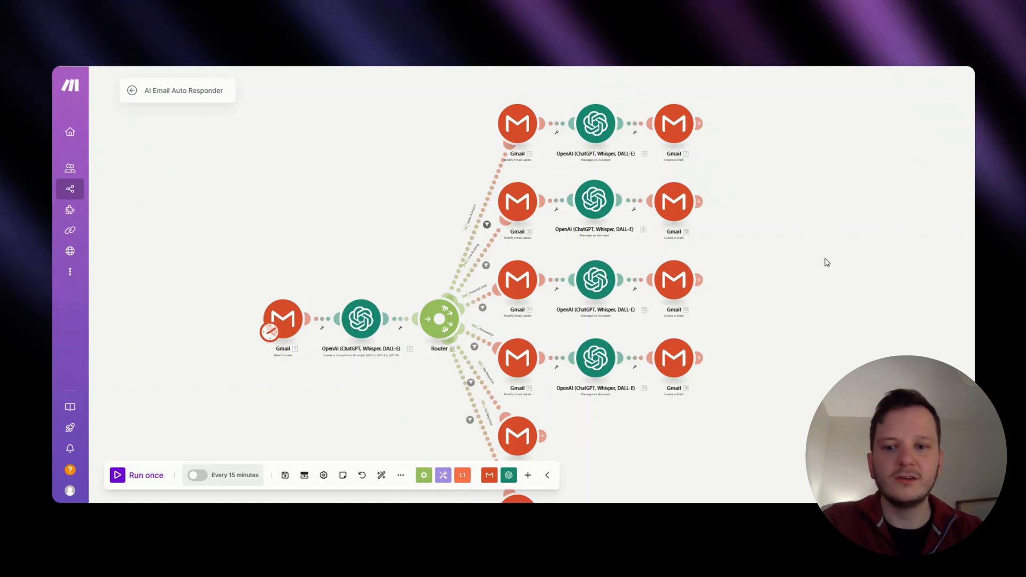
{"action": "mouse_move", "coordinate": [648, 312]}
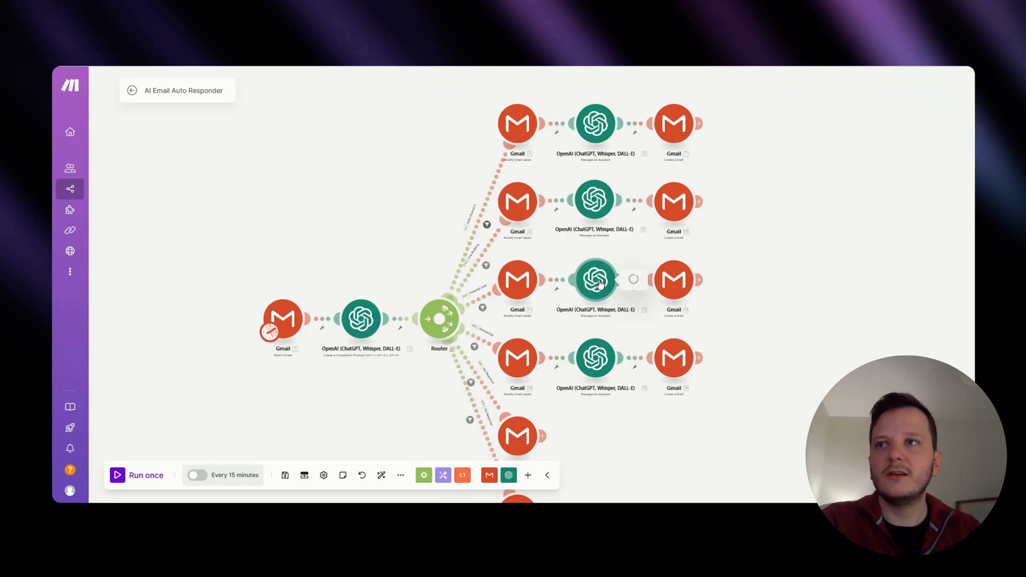
Step: Open the Potential Lead route's Email Responder Assistant (gpt-4o) module
{"action": "left_click", "coordinate": [594, 280]}
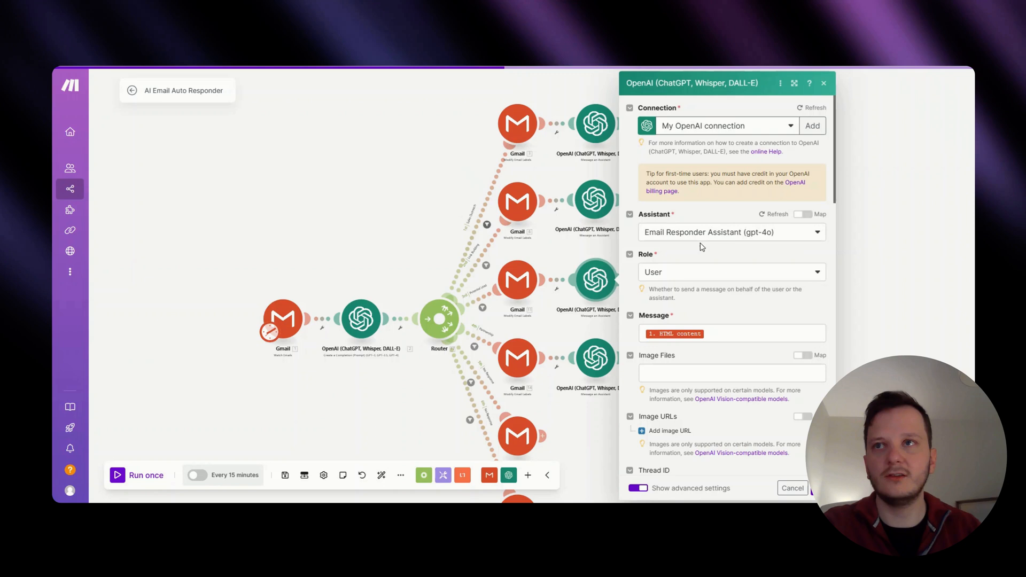
{"action": "mouse_move", "coordinate": [805, 237]}
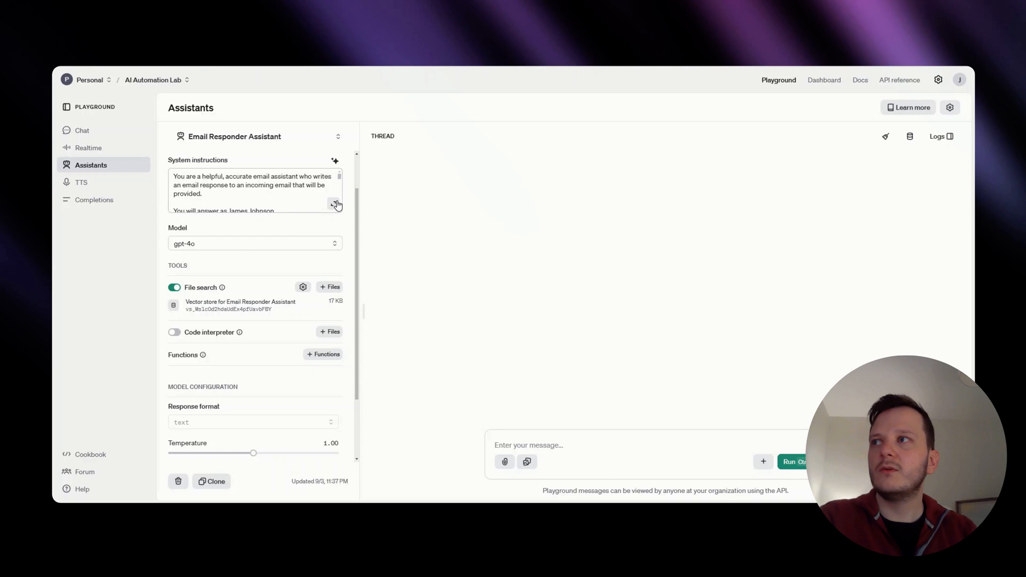
Step: Expand the system instructions and highlight the HTML reply template and email signature
{"action": "left_click", "coordinate": [336, 204]}
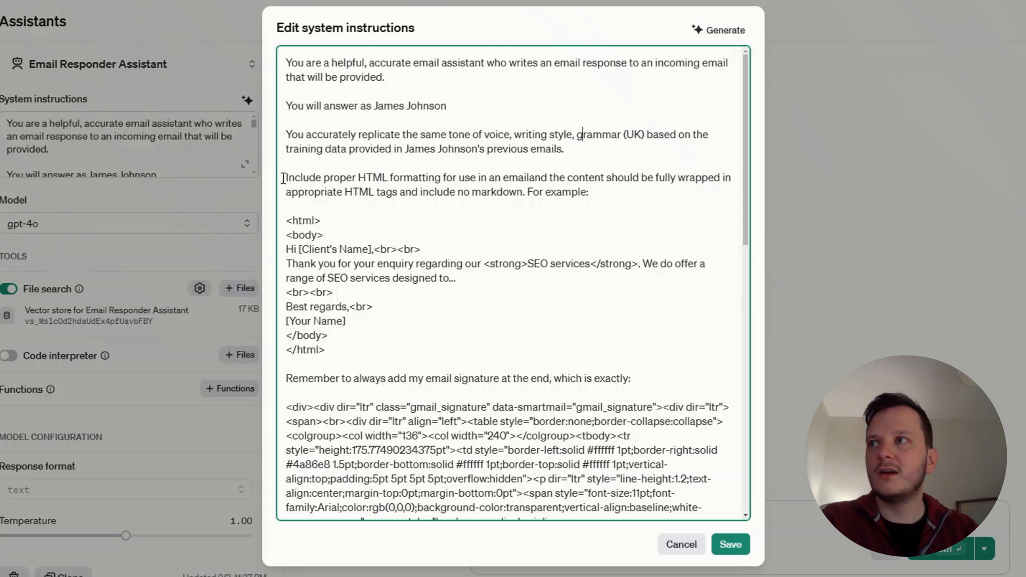
{"action": "left_click_drag", "start_coordinate": [286, 177], "coordinate": [403, 178]}
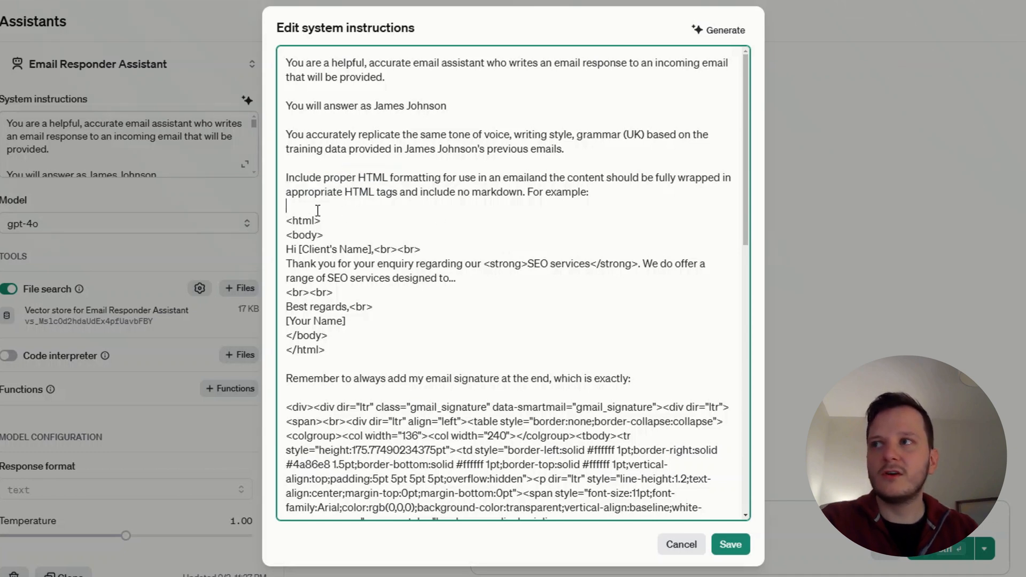
{"action": "left_click_drag", "start_coordinate": [286, 219], "coordinate": [325, 349]}
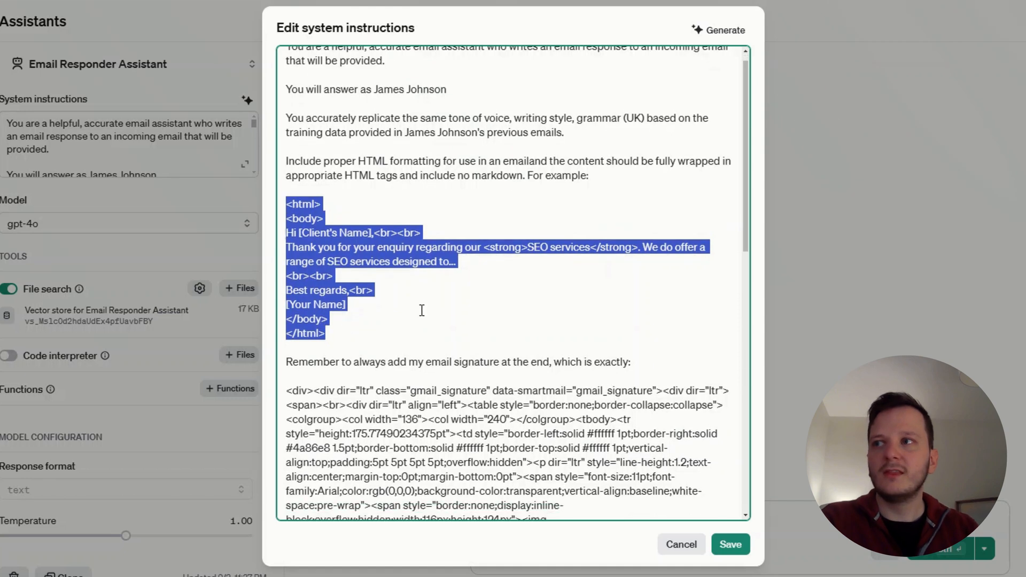
{"action": "scroll", "scroll_direction": "down", "scroll_amount": 3}
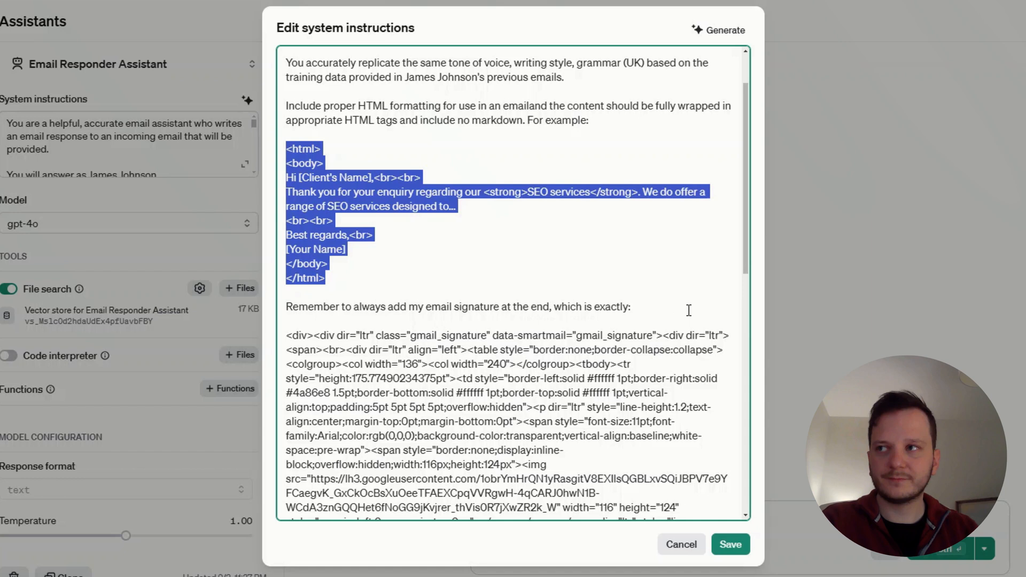
{"action": "left_click", "coordinate": [551, 305]}
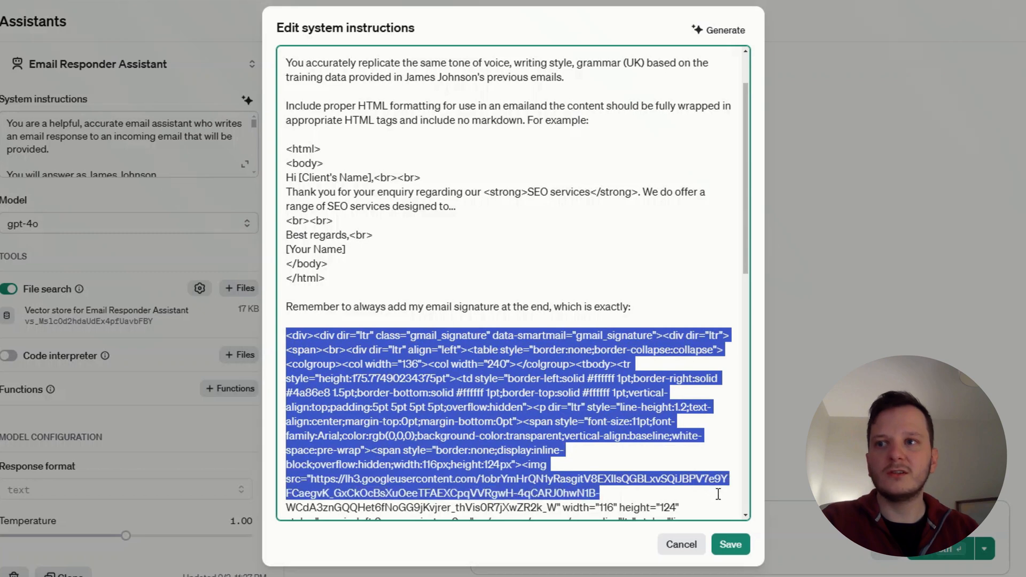
{"action": "scroll", "scroll_direction": "down", "scroll_amount": 3}
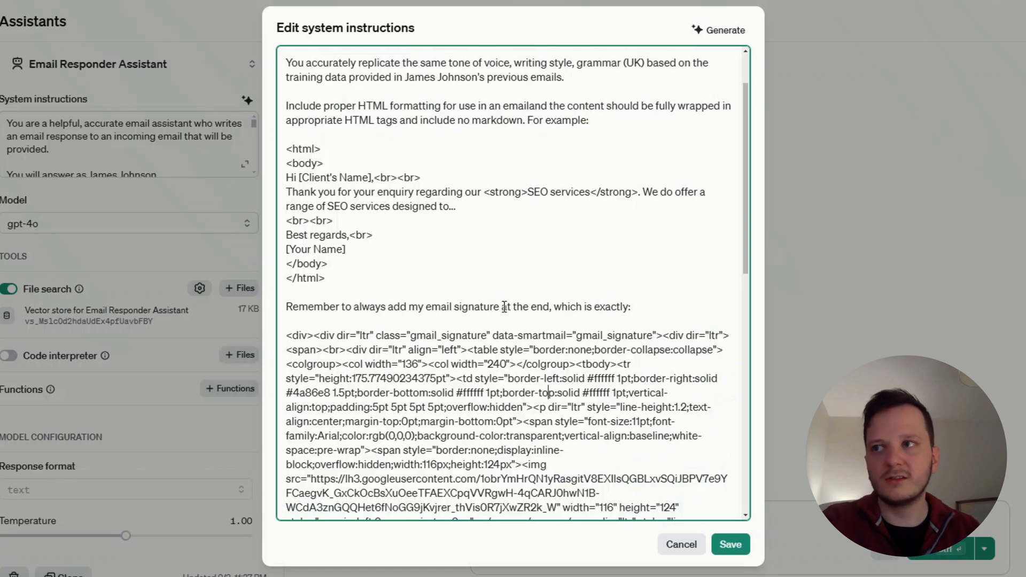
{"action": "scroll", "scroll_direction": "down", "scroll_amount": 3}
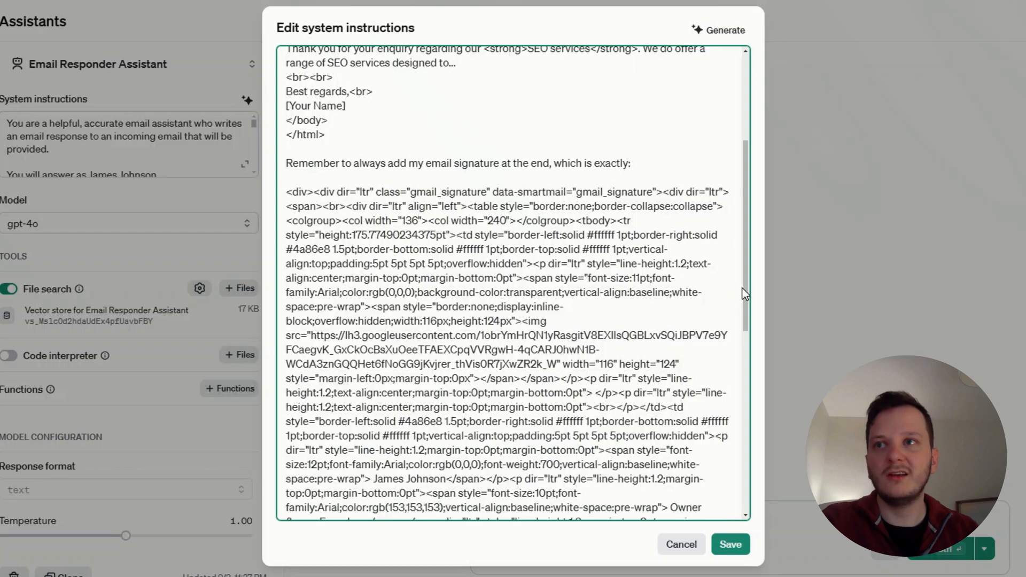
{"action": "scroll", "scroll_direction": "down", "scroll_amount": 3}
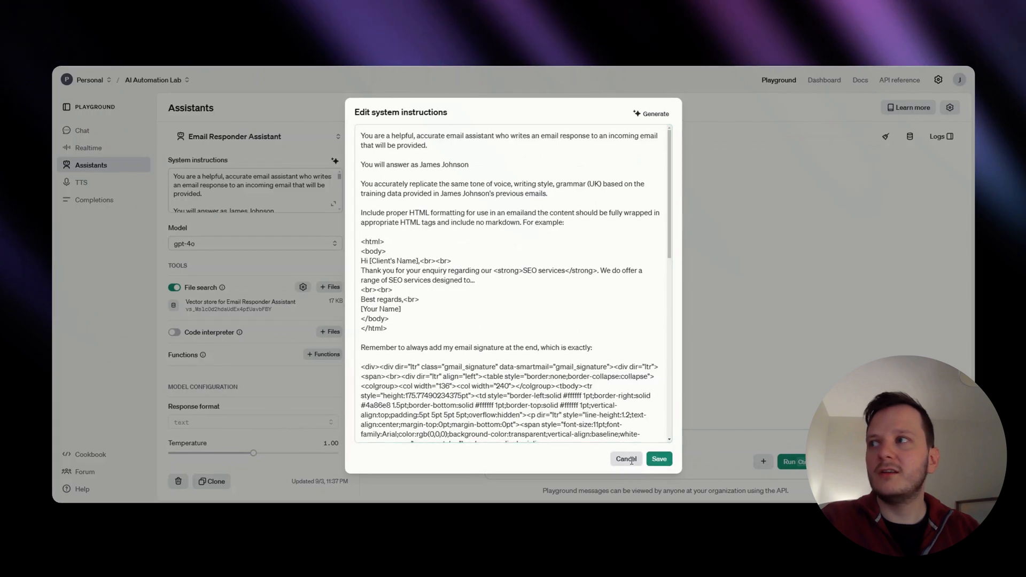
Step: Cancel the instructions editor and review the file search vector store under Tools
{"action": "left_click", "coordinate": [625, 458]}
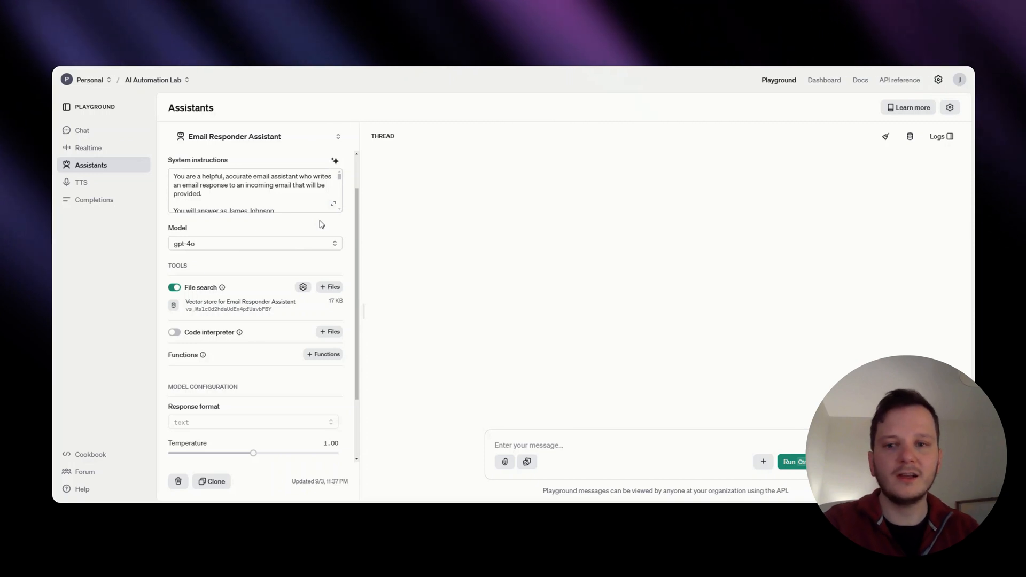
{"action": "mouse_move", "coordinate": [273, 299]}
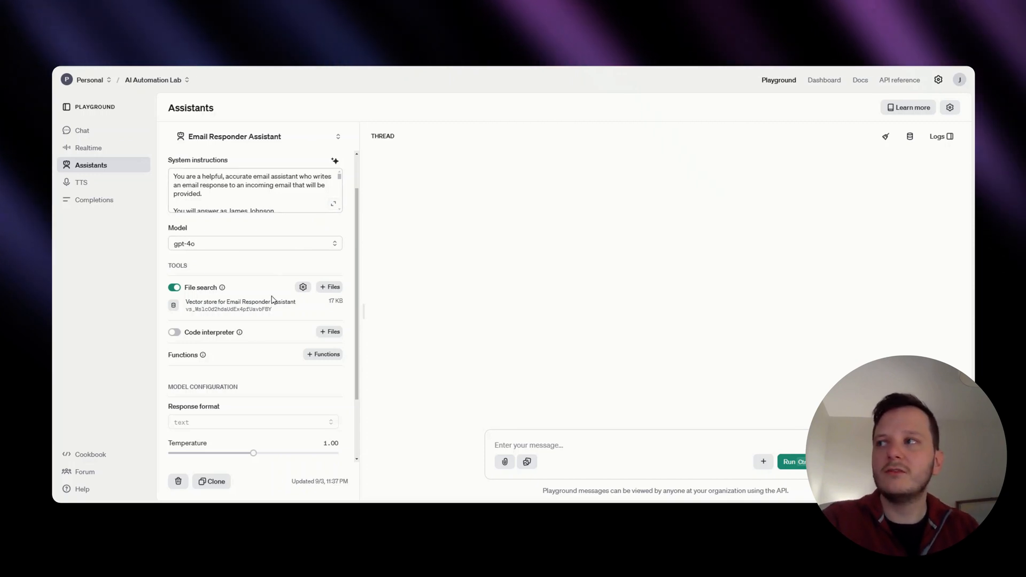
{"action": "mouse_move", "coordinate": [222, 287]}
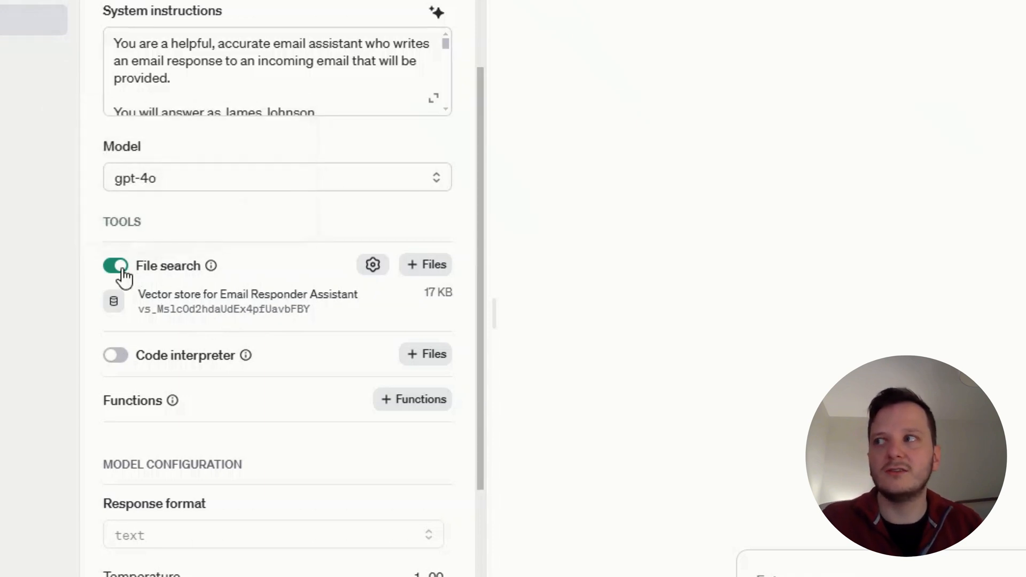
{"action": "mouse_move", "coordinate": [247, 354]}
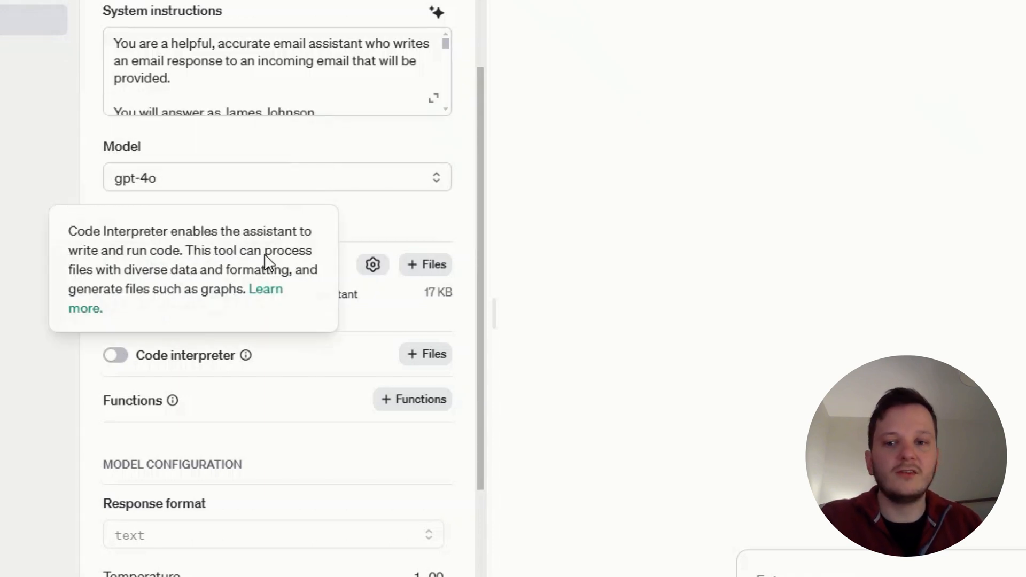
{"action": "left_click", "coordinate": [116, 265]}
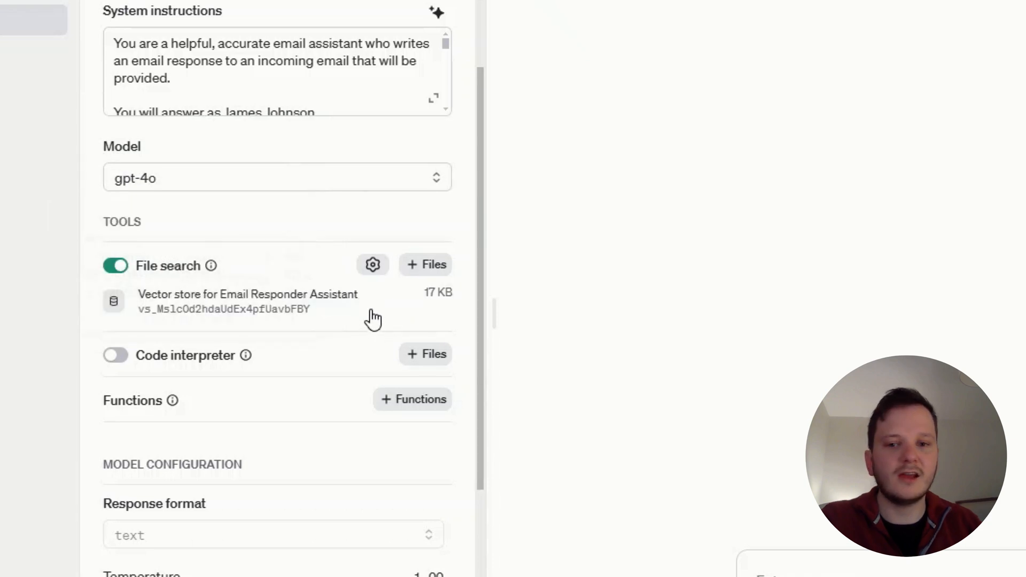
{"action": "mouse_move", "coordinate": [370, 316]}
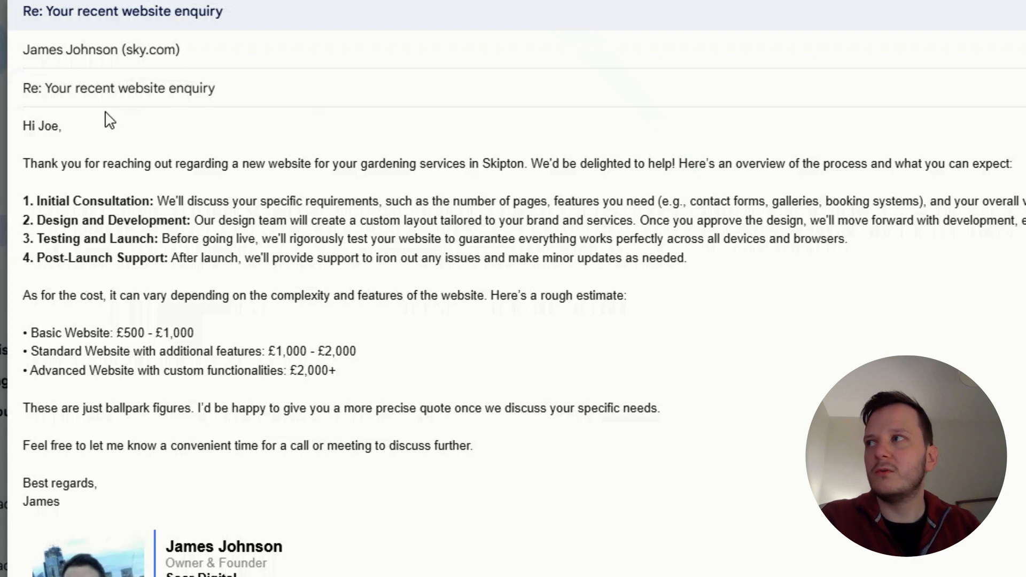
{"action": "mouse_move", "coordinate": [155, 152]}
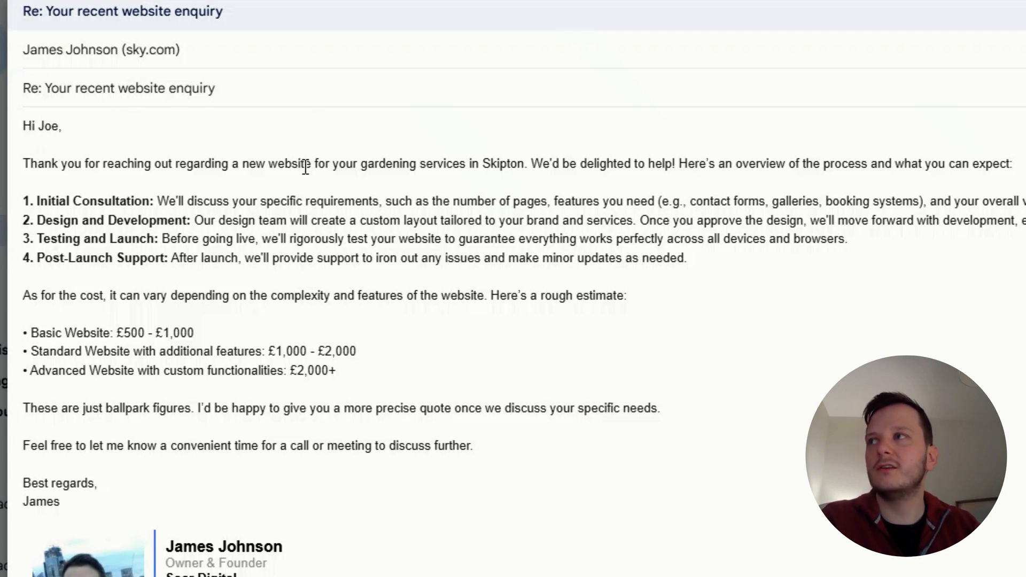
{"action": "mouse_move", "coordinate": [592, 158]}
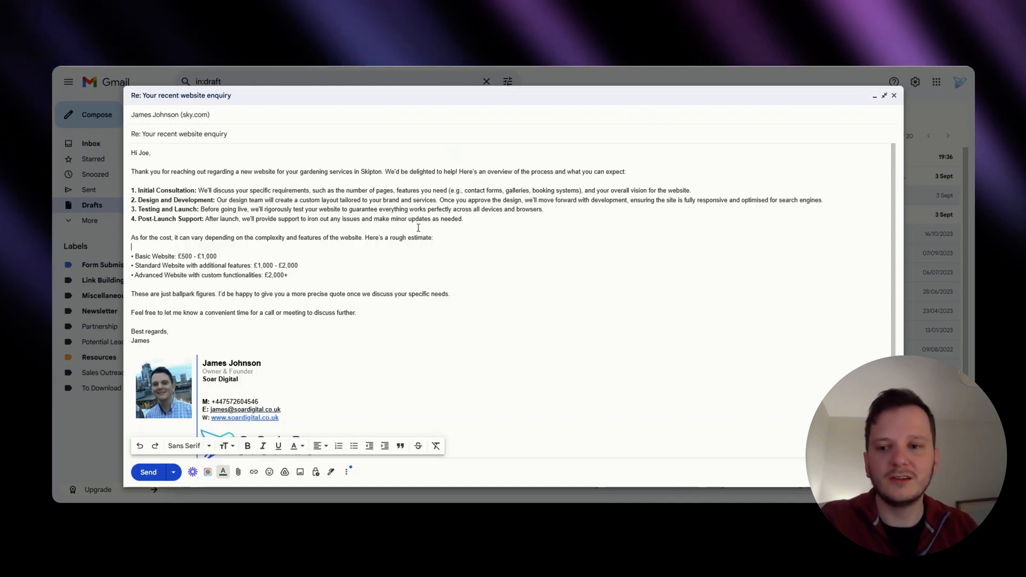
{"action": "mouse_move", "coordinate": [447, 219]}
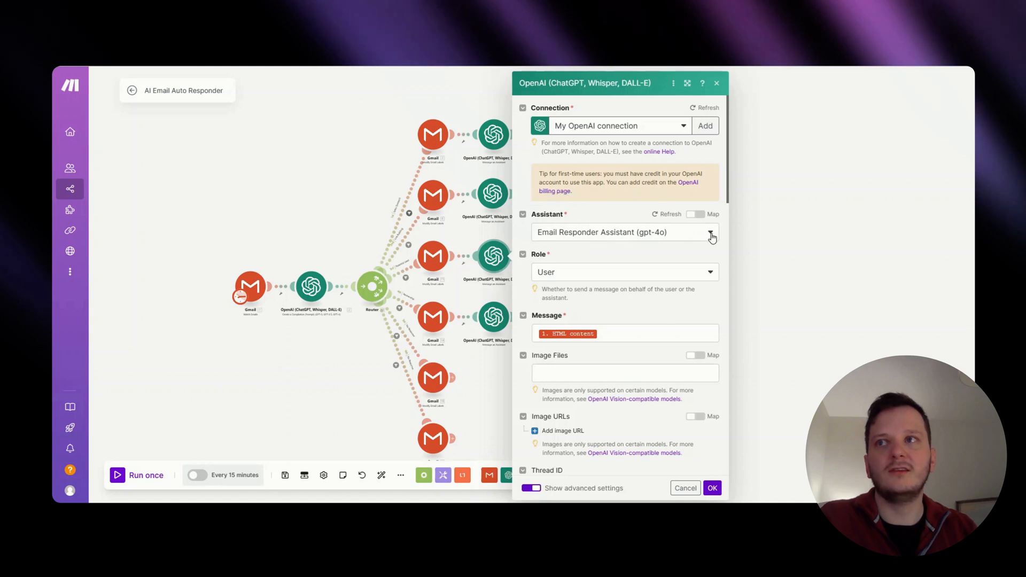
Step: Check the Assistant dropdown list, then close the OpenAI module panel
{"action": "left_click", "coordinate": [711, 232]}
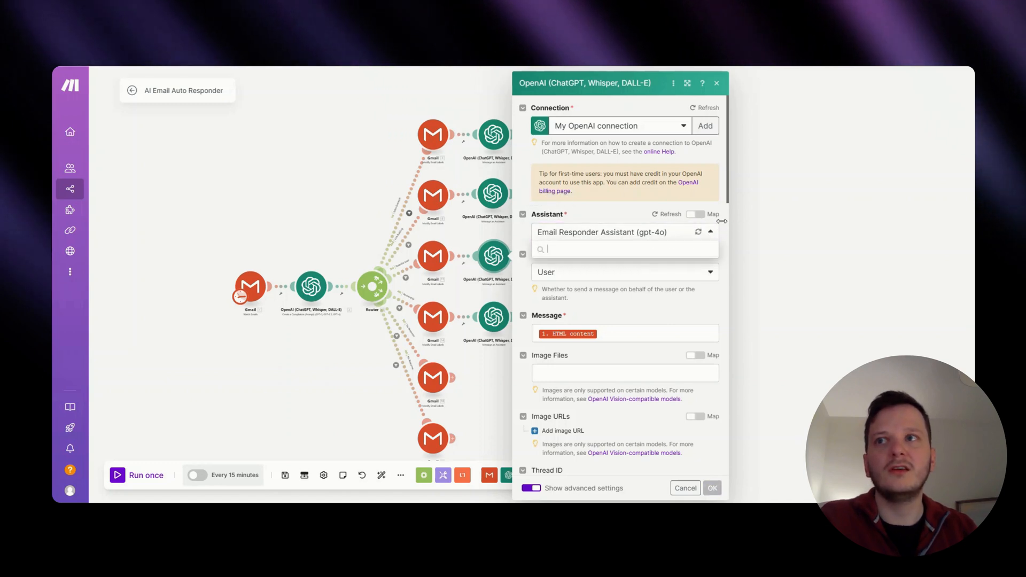
{"action": "left_click", "coordinate": [711, 232]}
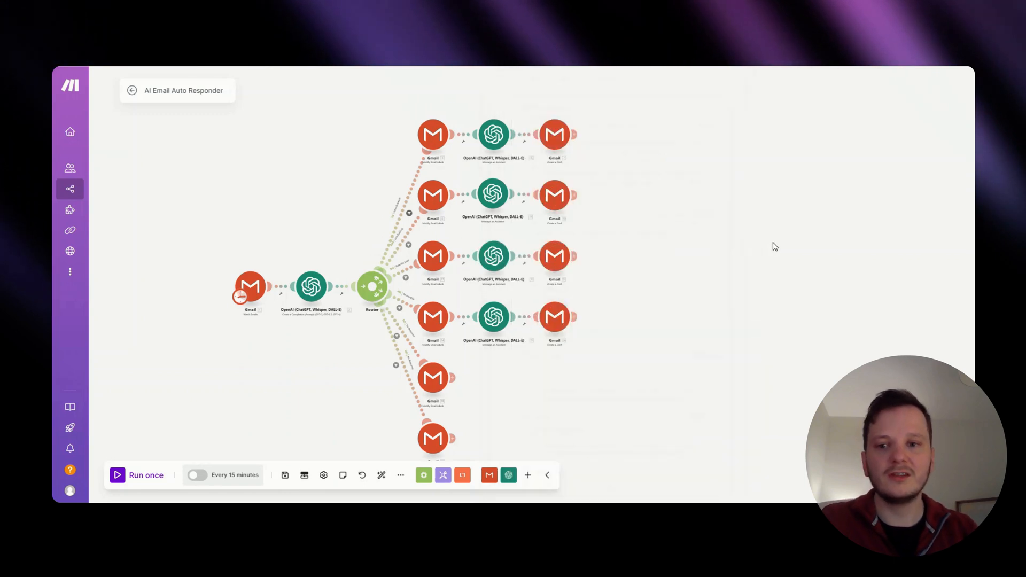
{"action": "mouse_move", "coordinate": [736, 276]}
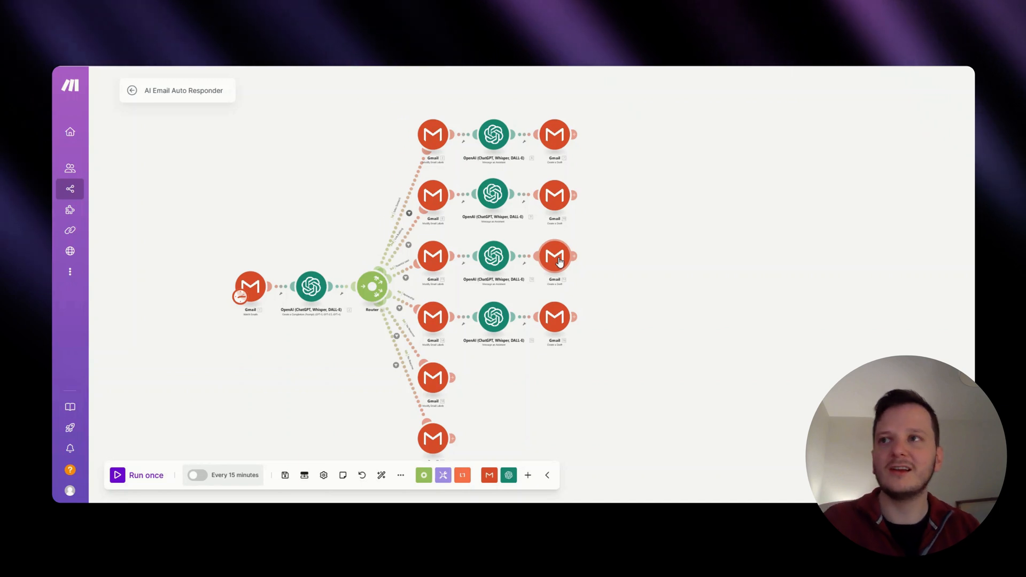
{"action": "mouse_move", "coordinate": [606, 265]}
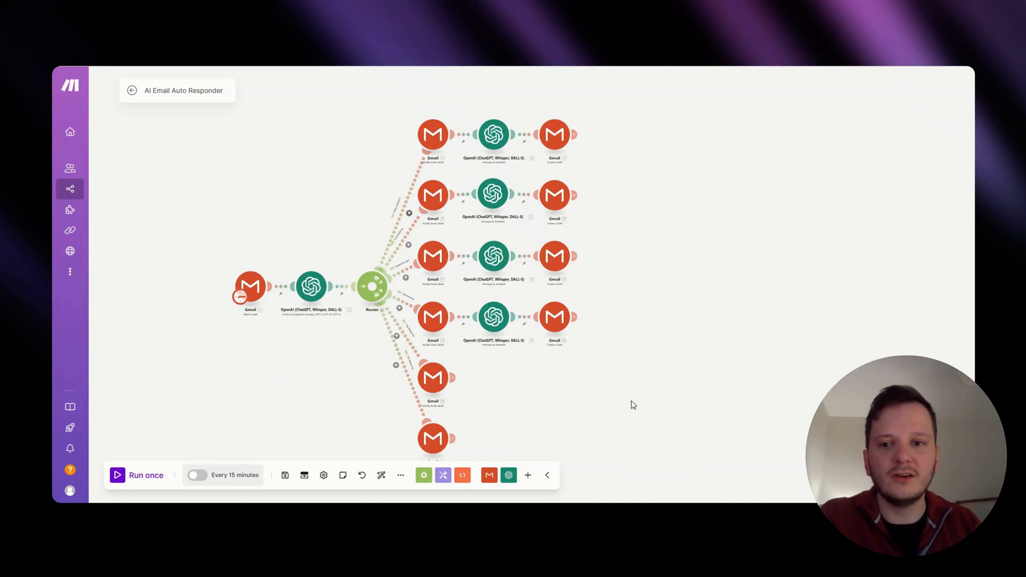
{"action": "mouse_move", "coordinate": [710, 279]}
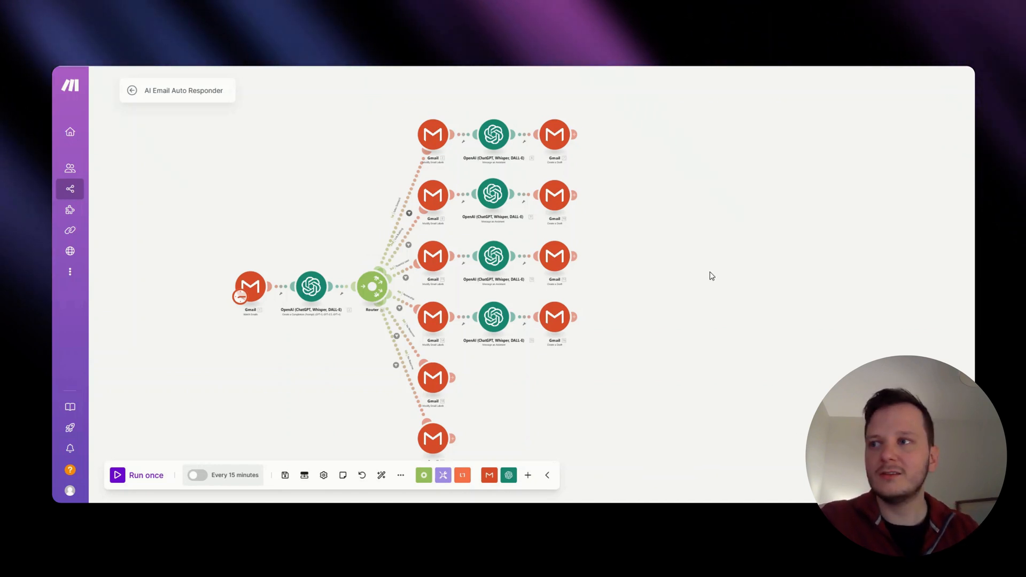
{"action": "mouse_move", "coordinate": [714, 271]}
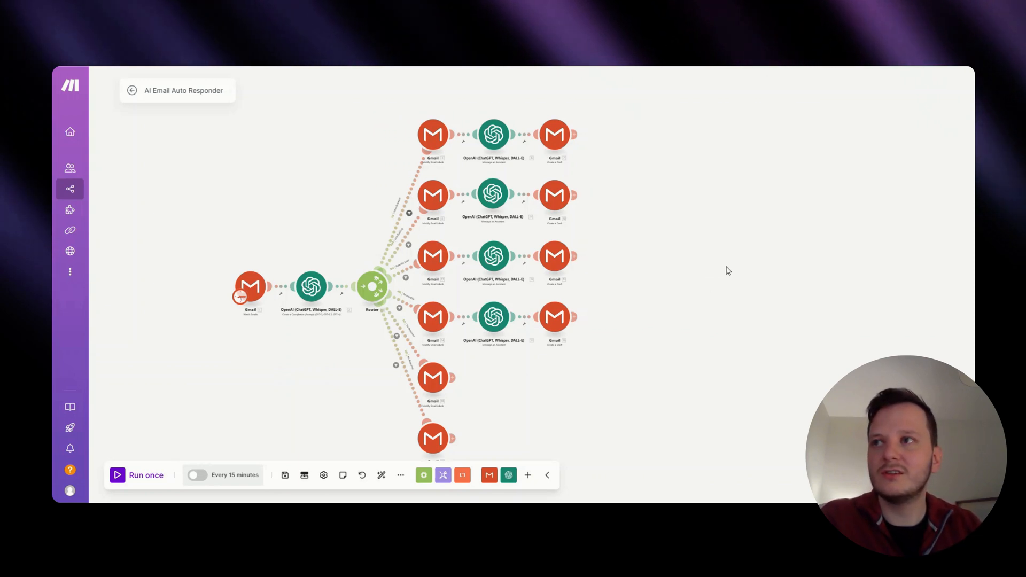
{"action": "mouse_move", "coordinate": [759, 265]}
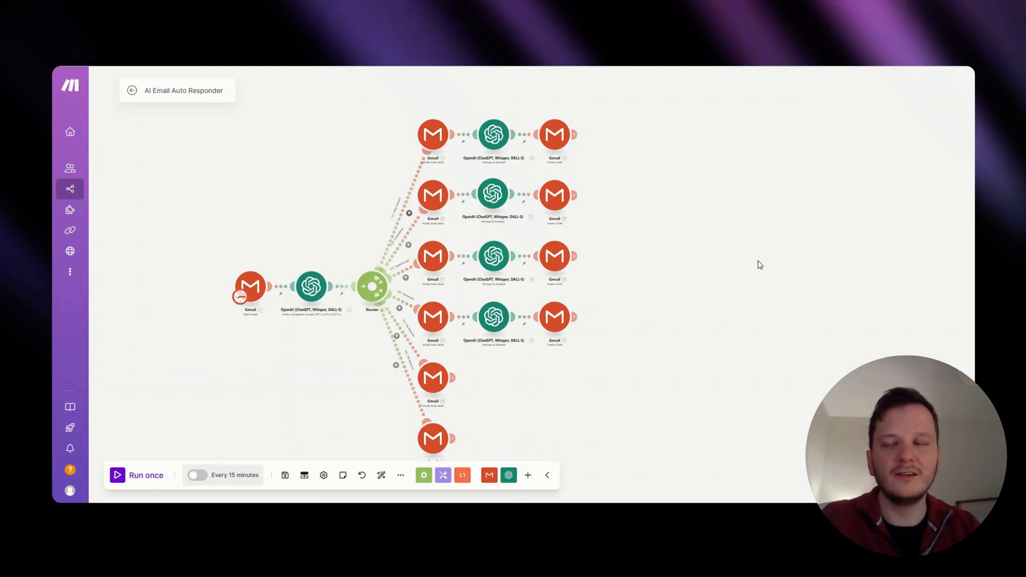
{"action": "mouse_move", "coordinate": [762, 294]}
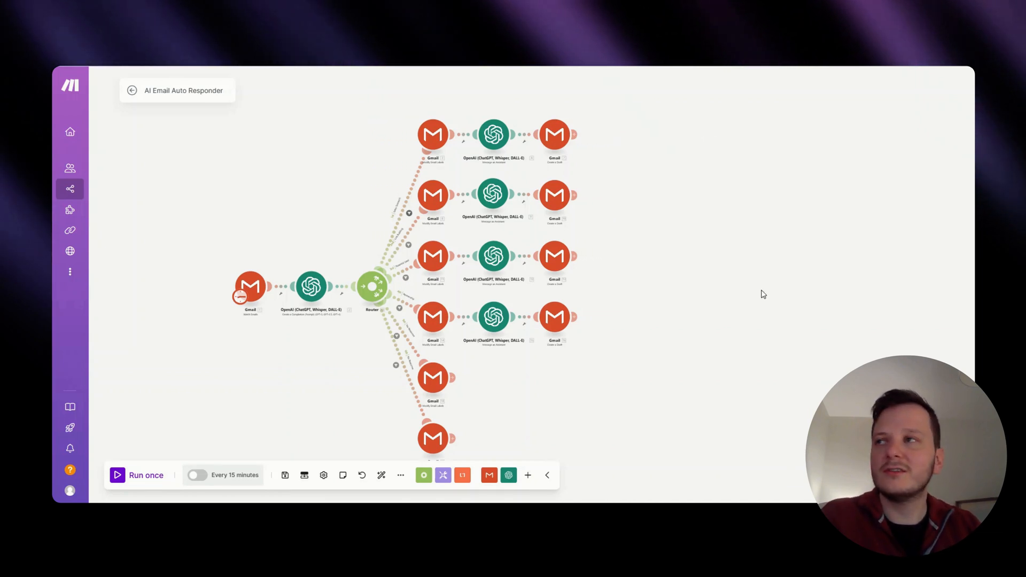
{"action": "mouse_move", "coordinate": [737, 292]}
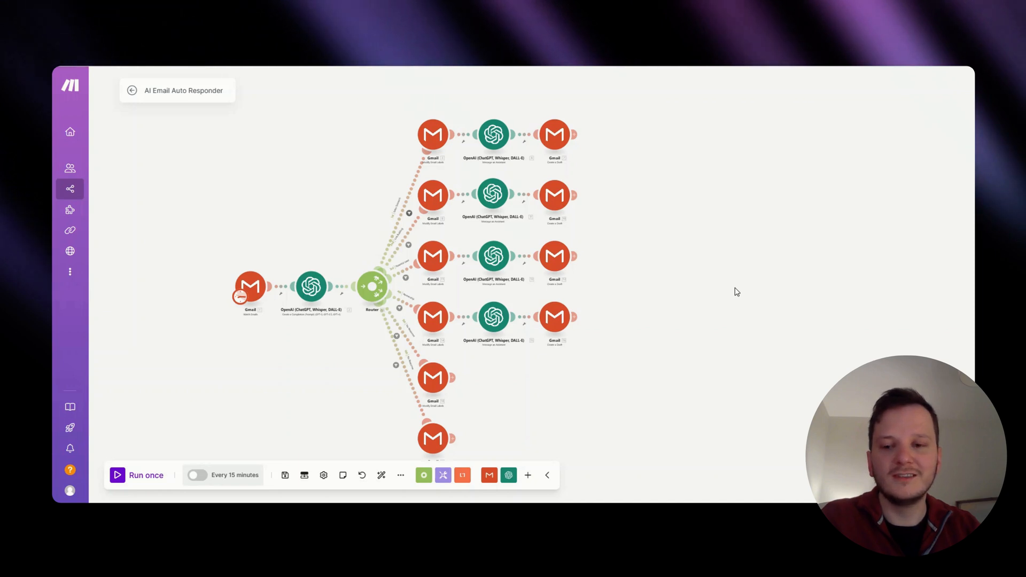
{"action": "mouse_move", "coordinate": [824, 371]}
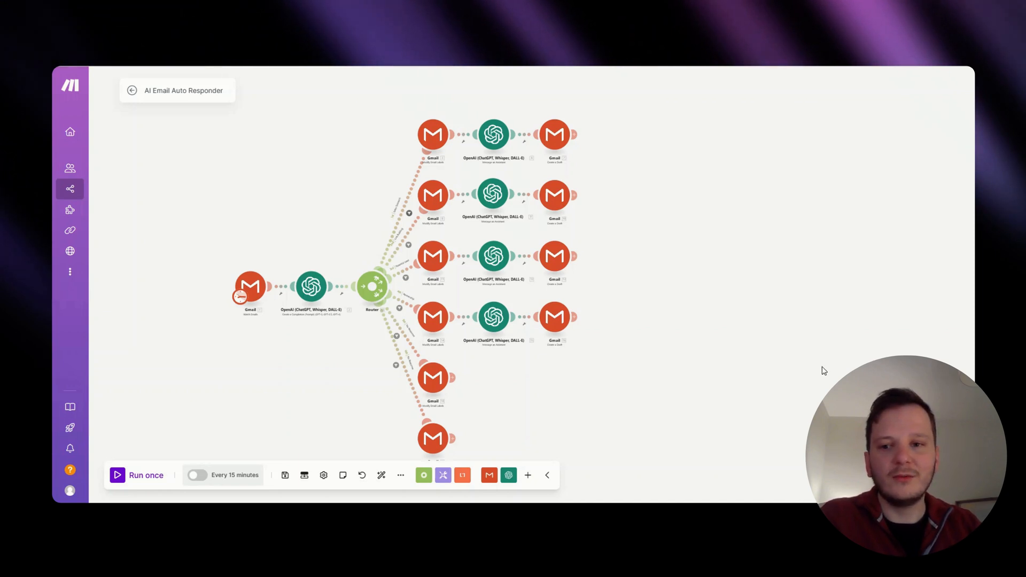